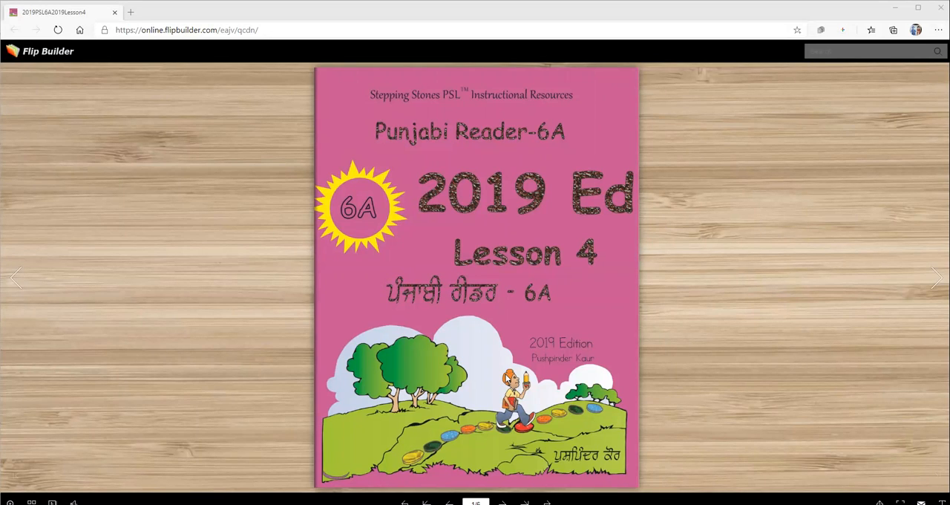
{"action": "mouse_move", "coordinate": [401, 234]}
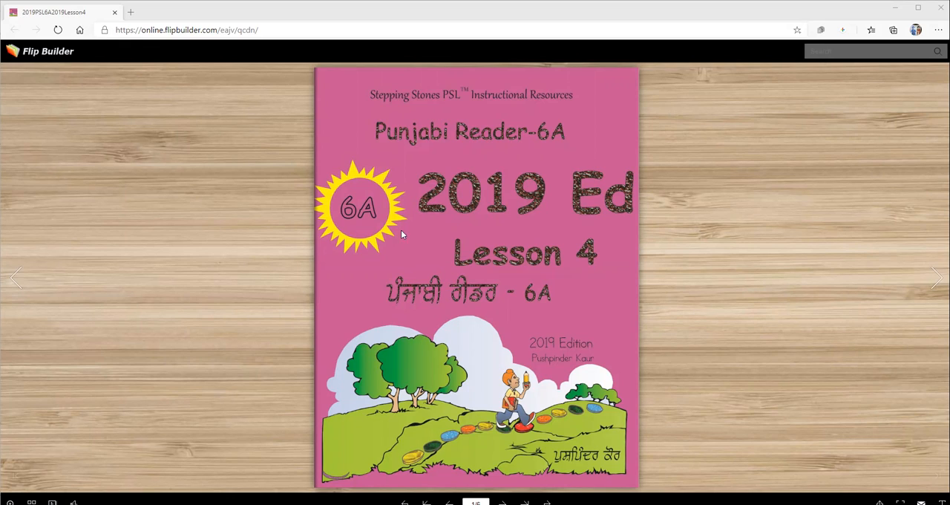
{"action": "mouse_move", "coordinate": [516, 218]}
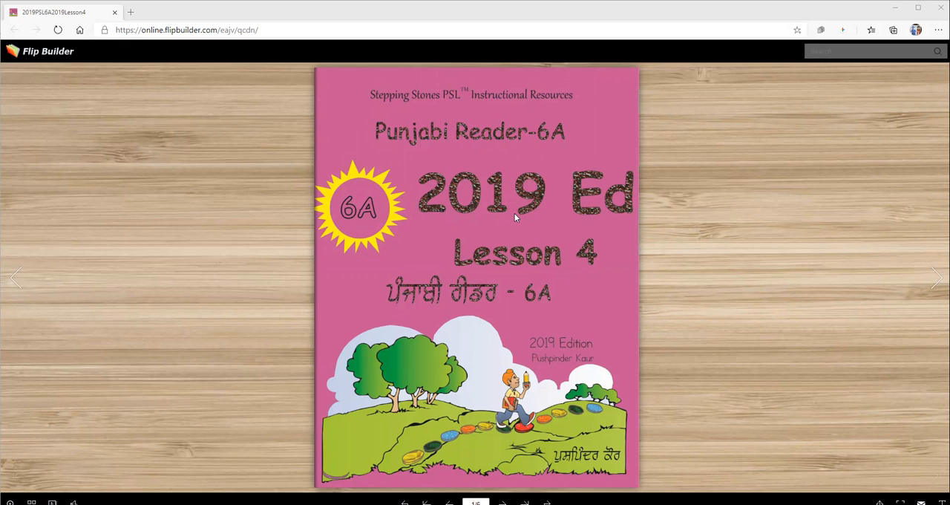
{"action": "mouse_move", "coordinate": [860, 259]}
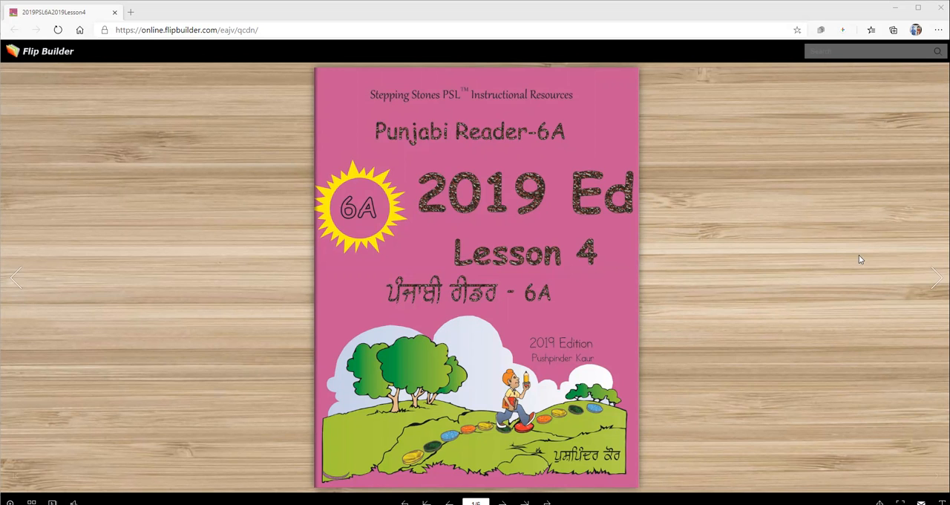
- Page past the cover and contents to the pages 13–14 spread on vowel sounds and sentence structure
{"action": "left_click", "coordinate": [936, 278]}
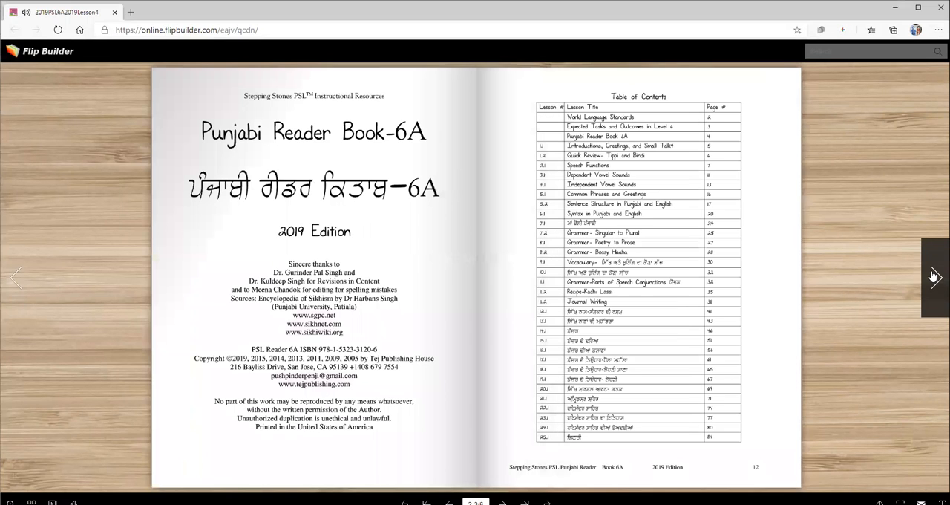
{"action": "left_click", "coordinate": [935, 277]}
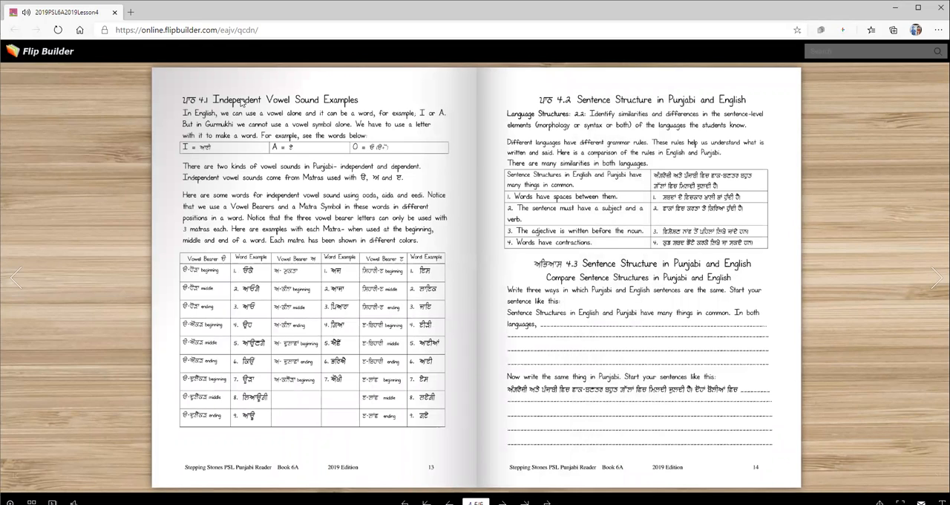
{"action": "mouse_move", "coordinate": [338, 107]}
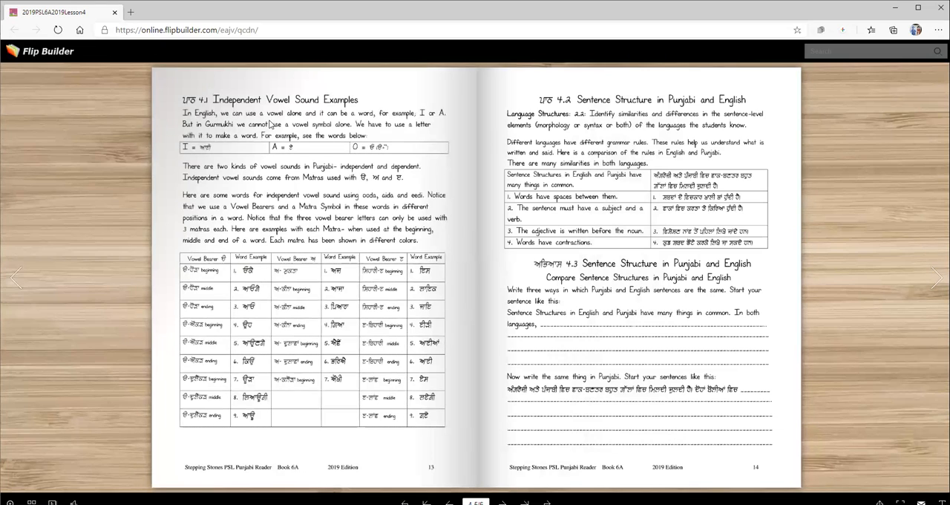
{"action": "mouse_move", "coordinate": [364, 124]}
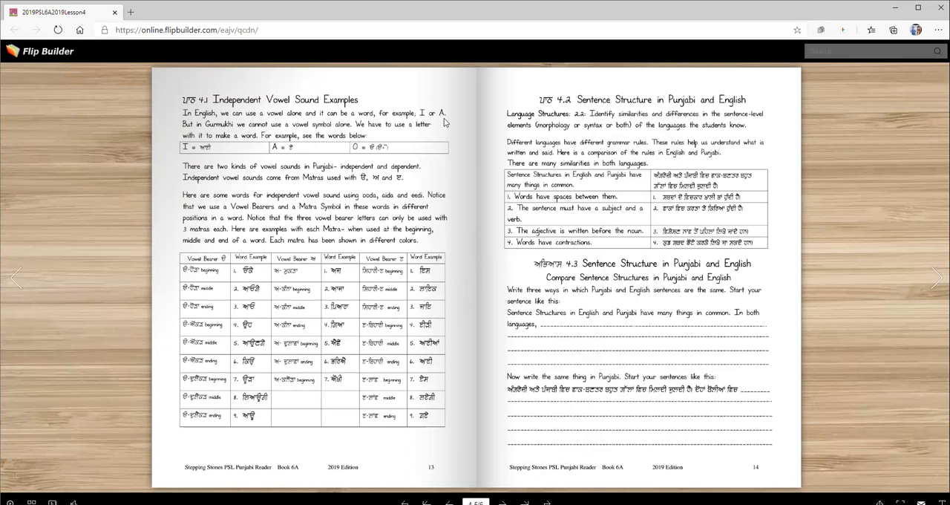
{"action": "mouse_move", "coordinate": [253, 136]}
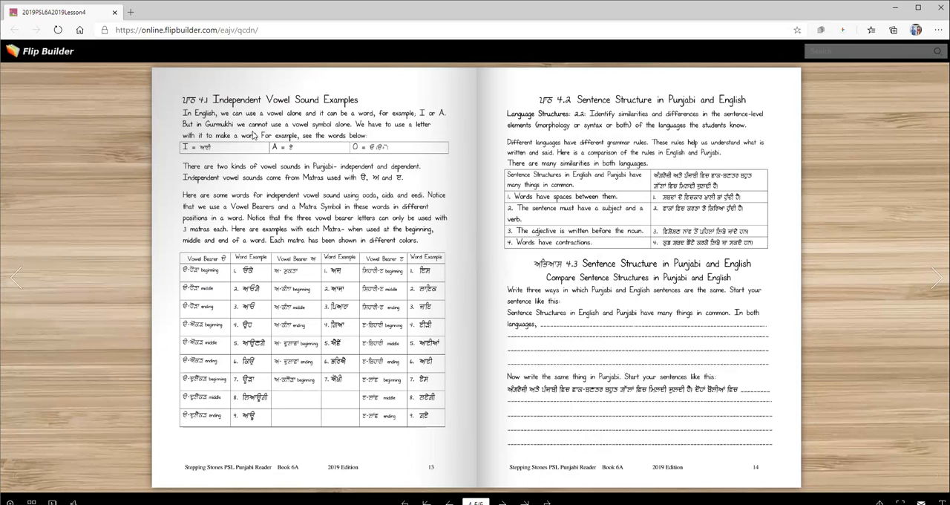
{"action": "mouse_move", "coordinate": [364, 137]}
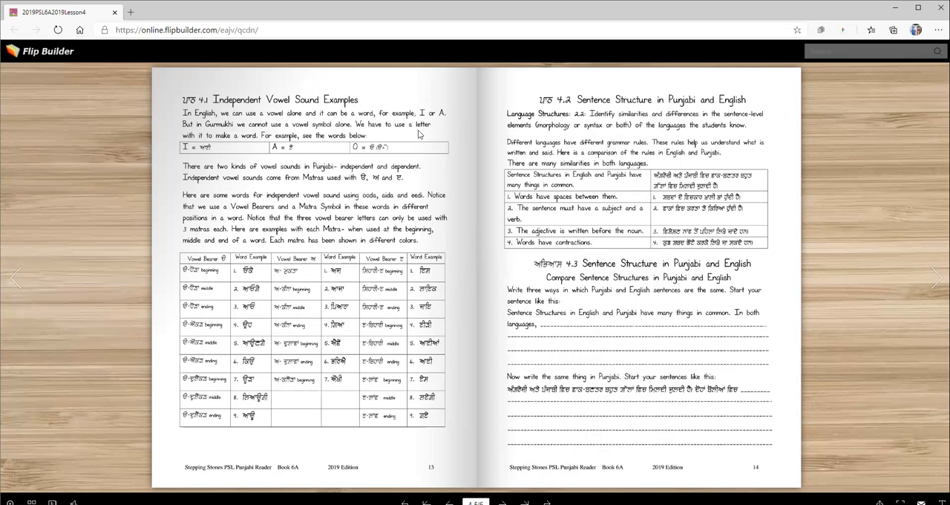
{"action": "mouse_move", "coordinate": [268, 145]}
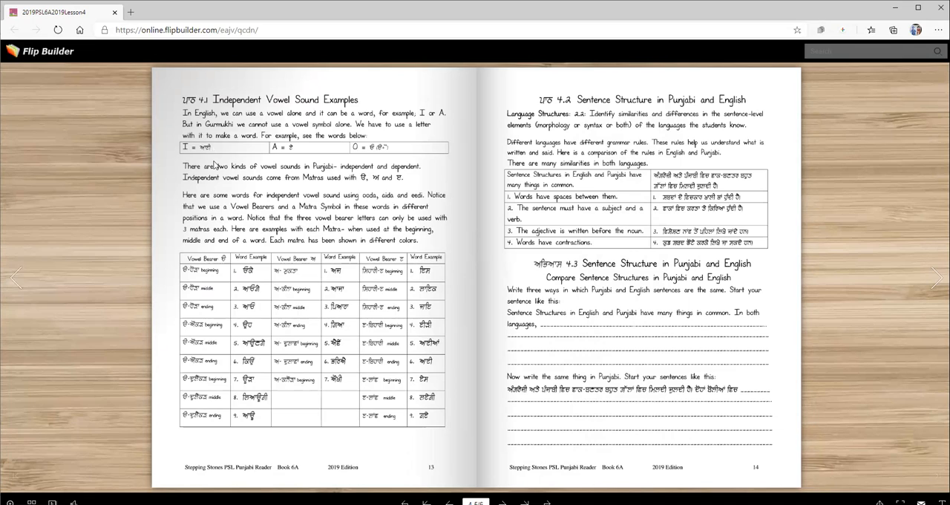
{"action": "mouse_move", "coordinate": [206, 154]}
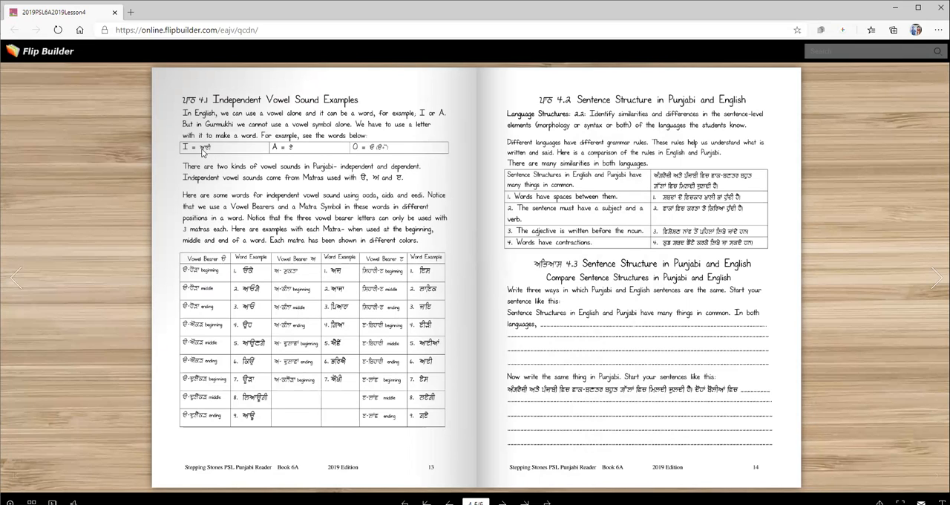
{"action": "mouse_move", "coordinate": [209, 149]}
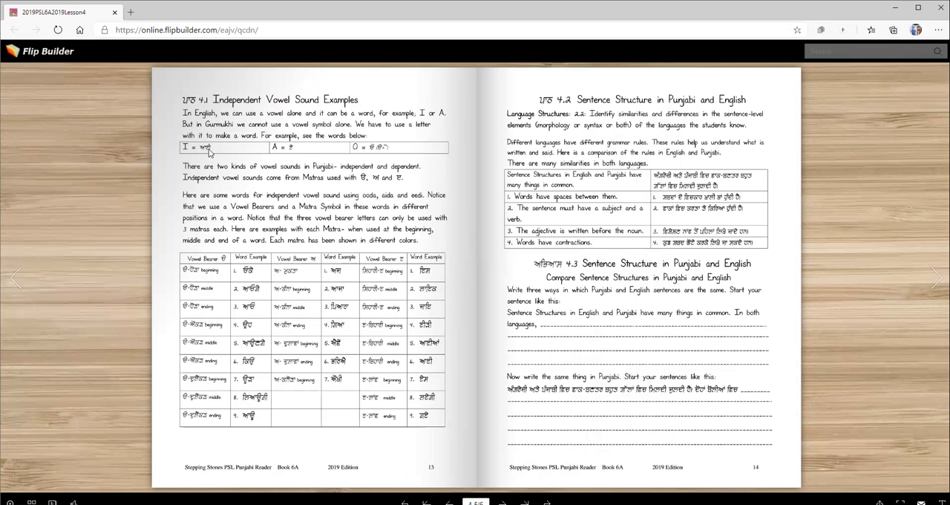
{"action": "mouse_move", "coordinate": [277, 156]}
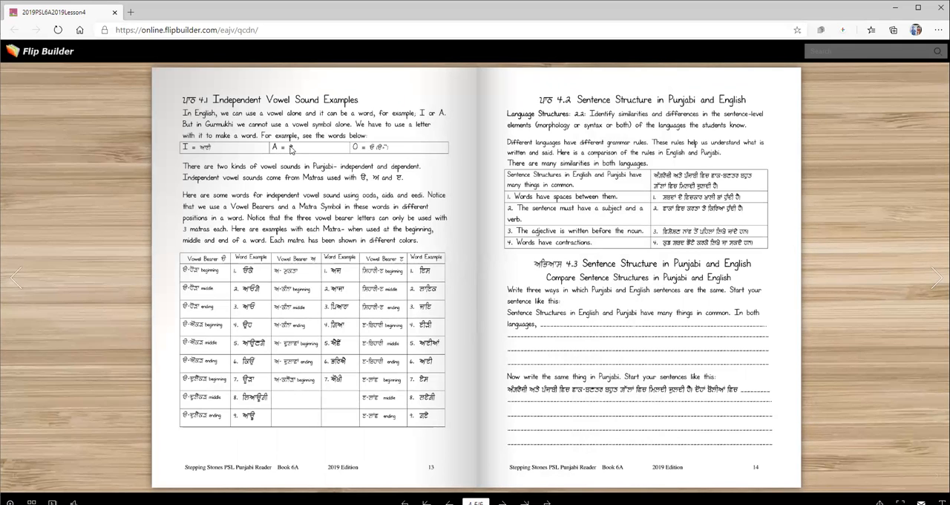
{"action": "mouse_move", "coordinate": [364, 158]}
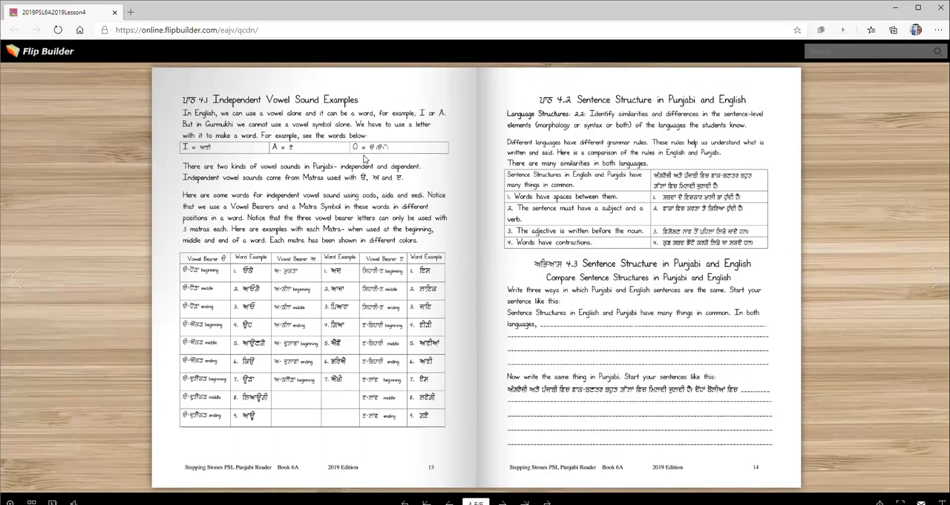
{"action": "mouse_move", "coordinate": [379, 152]}
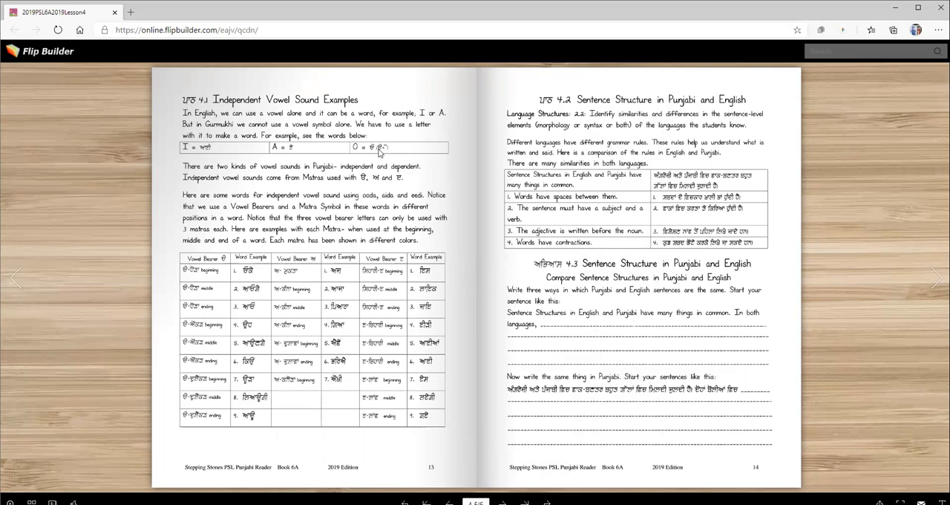
{"action": "mouse_move", "coordinate": [235, 171]}
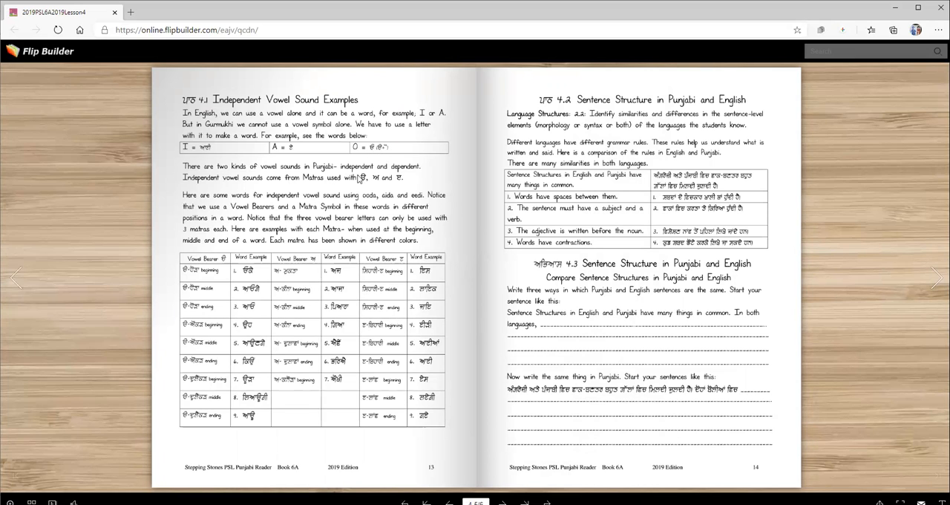
{"action": "mouse_move", "coordinate": [423, 173]}
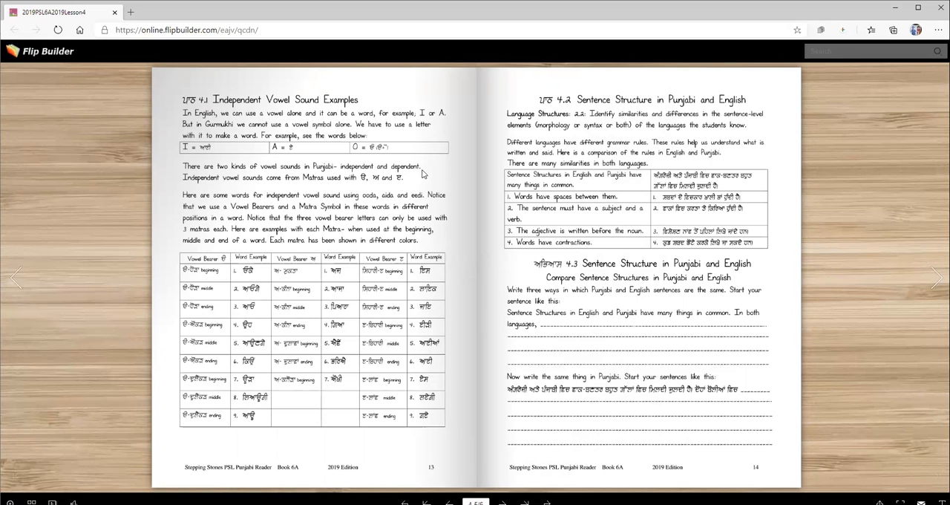
{"action": "mouse_move", "coordinate": [322, 193]}
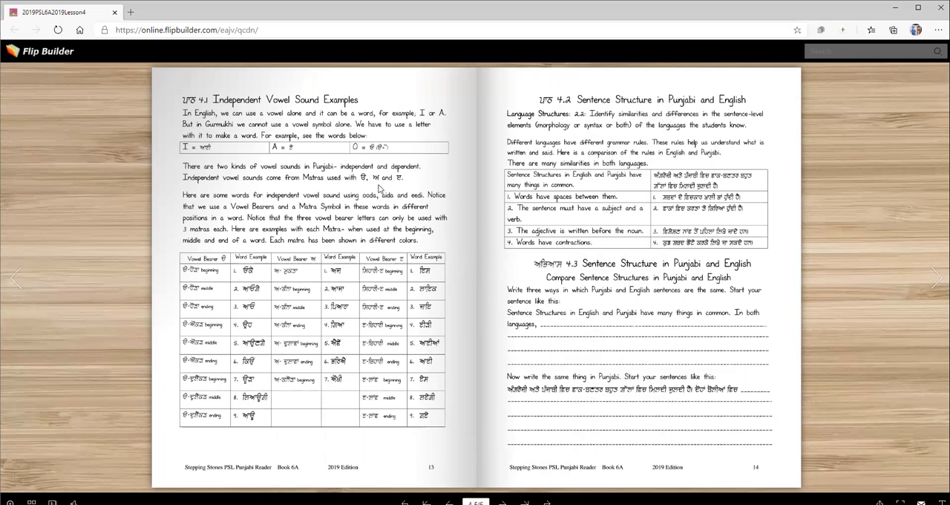
{"action": "mouse_move", "coordinate": [329, 192]}
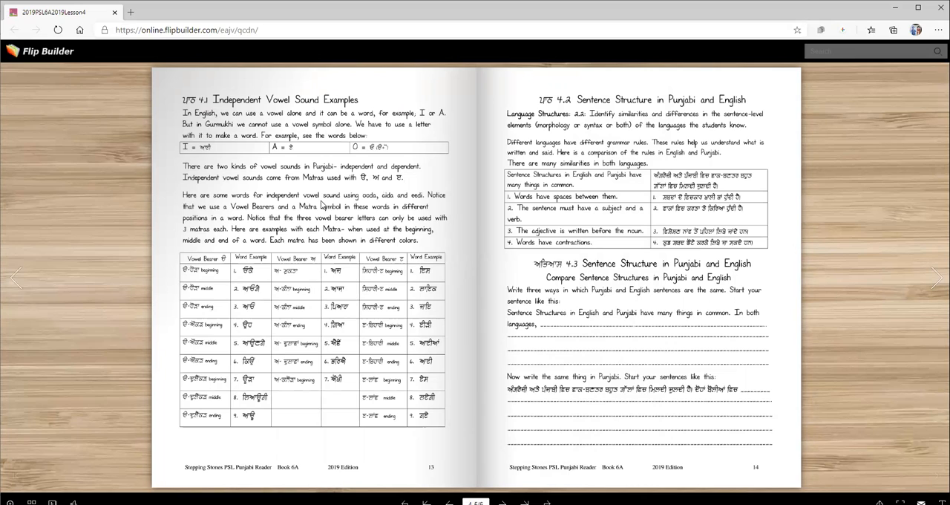
{"action": "mouse_move", "coordinate": [379, 202]}
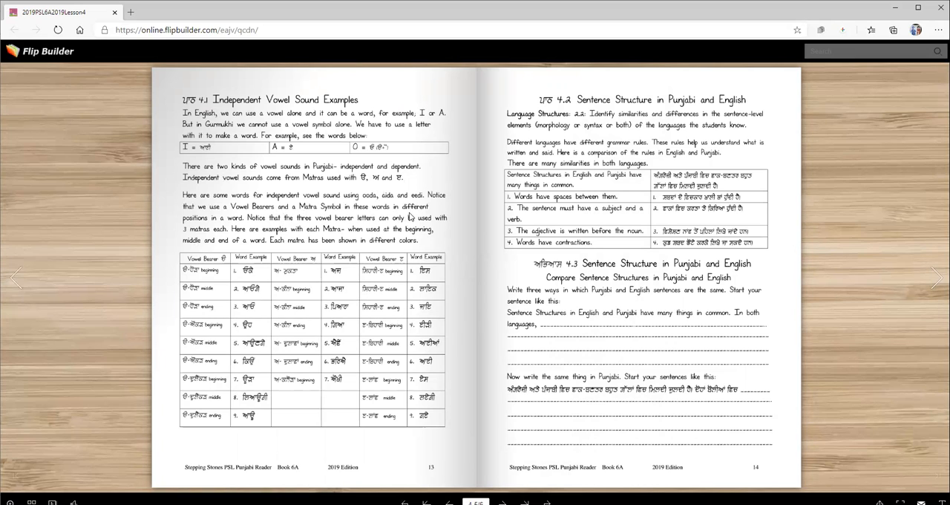
{"action": "mouse_move", "coordinate": [222, 230]}
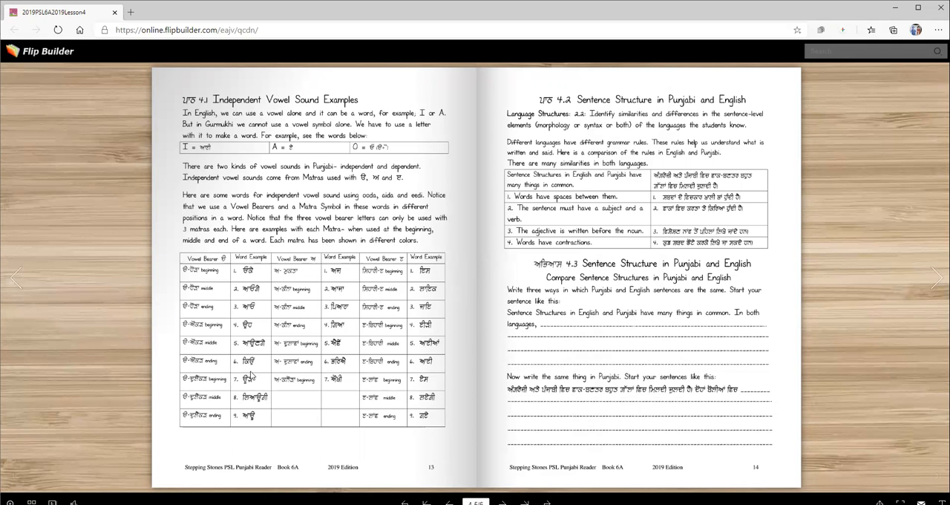
{"action": "mouse_move", "coordinate": [192, 288]}
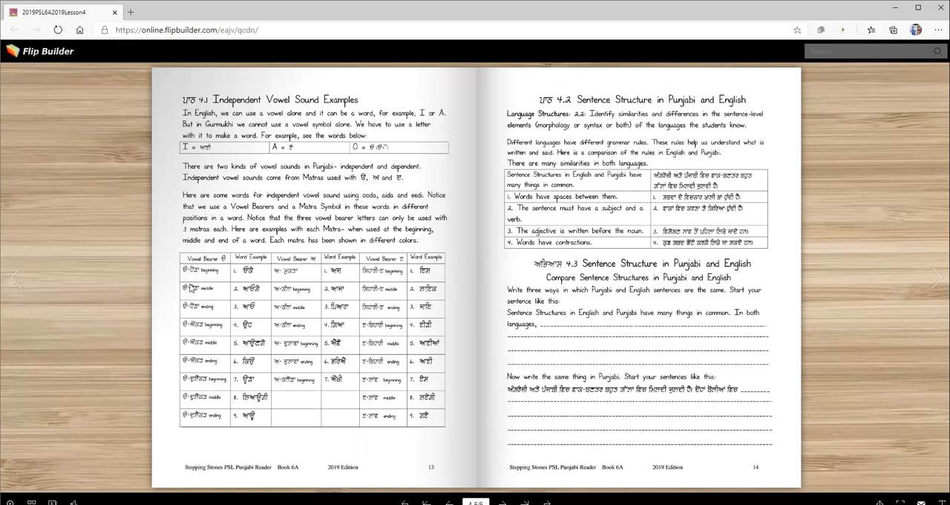
{"action": "mouse_move", "coordinate": [187, 274]}
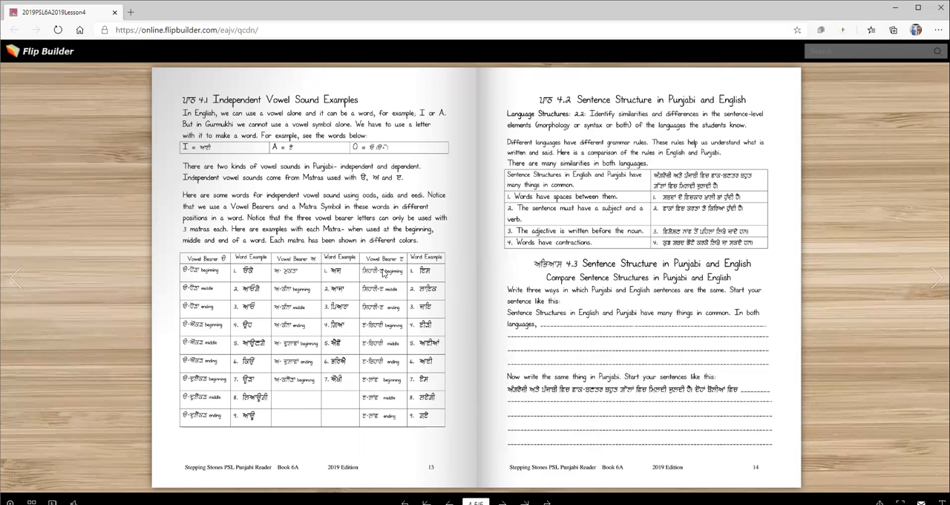
{"action": "mouse_move", "coordinate": [193, 299]}
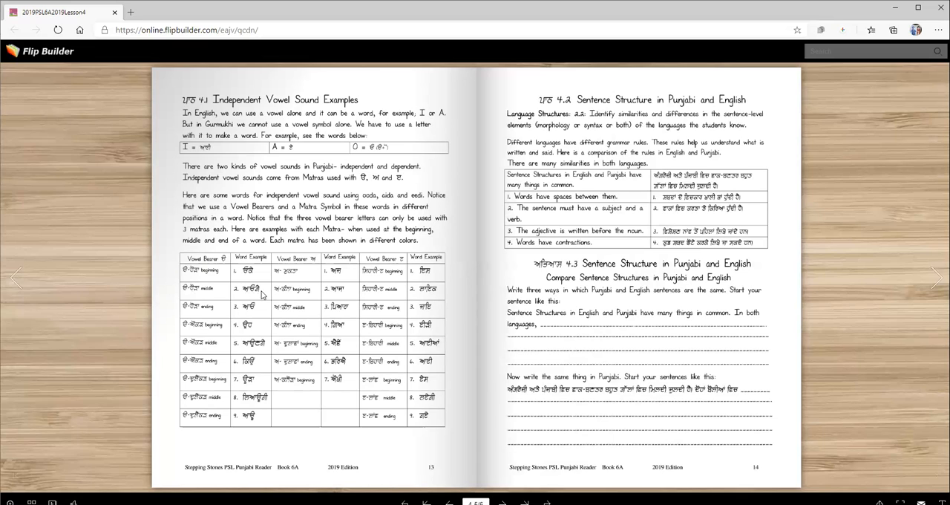
{"action": "mouse_move", "coordinate": [267, 296]}
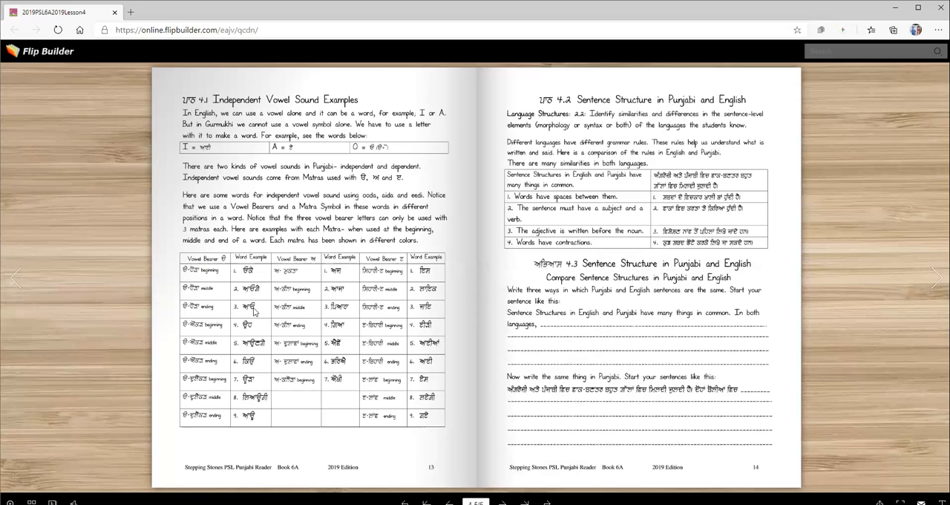
{"action": "mouse_move", "coordinate": [232, 318]}
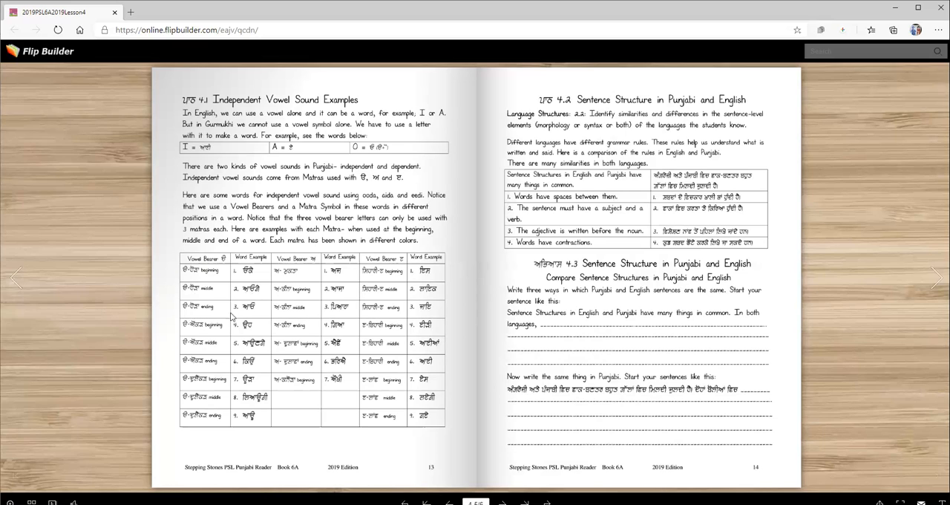
{"action": "mouse_move", "coordinate": [258, 271]}
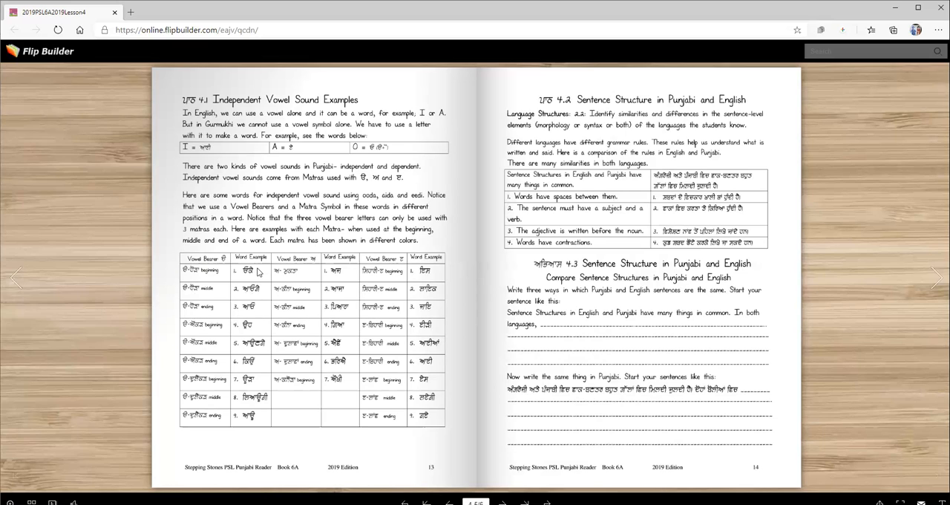
{"action": "mouse_move", "coordinate": [252, 312]}
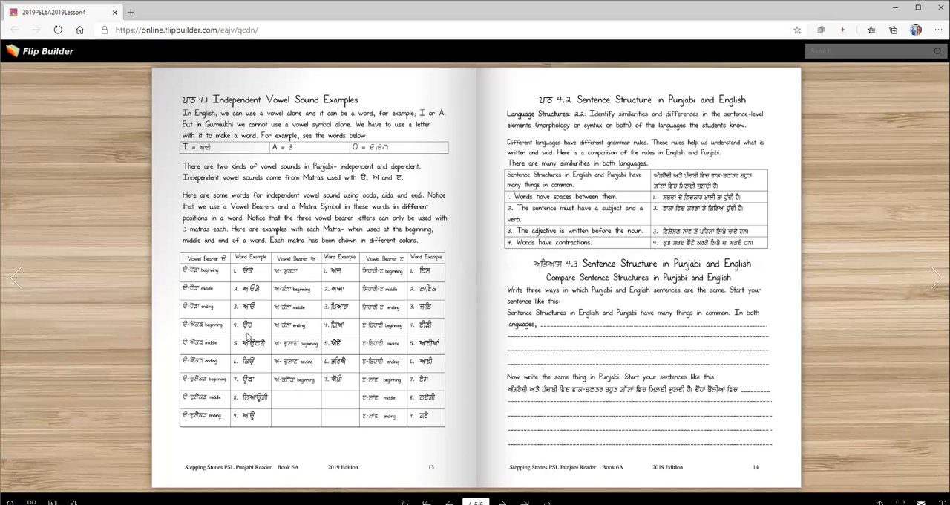
{"action": "mouse_move", "coordinate": [251, 340]}
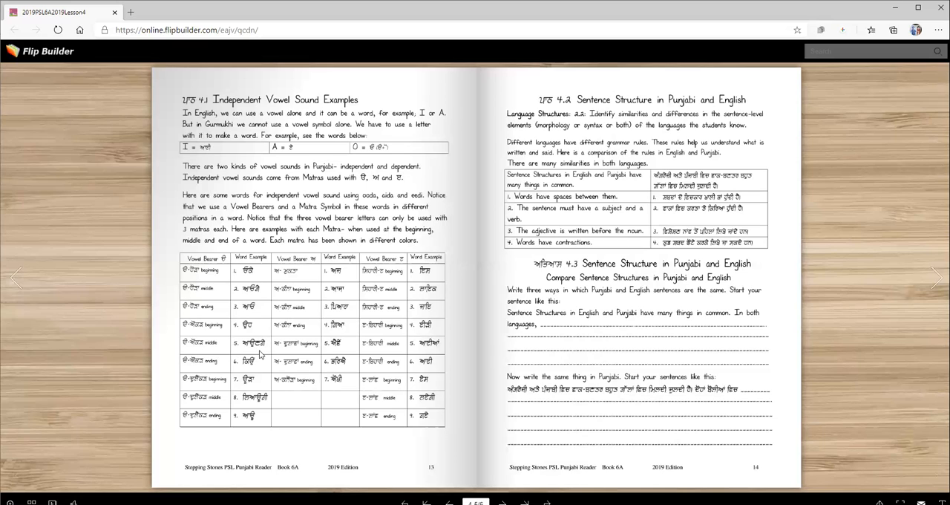
{"action": "mouse_move", "coordinate": [214, 371]}
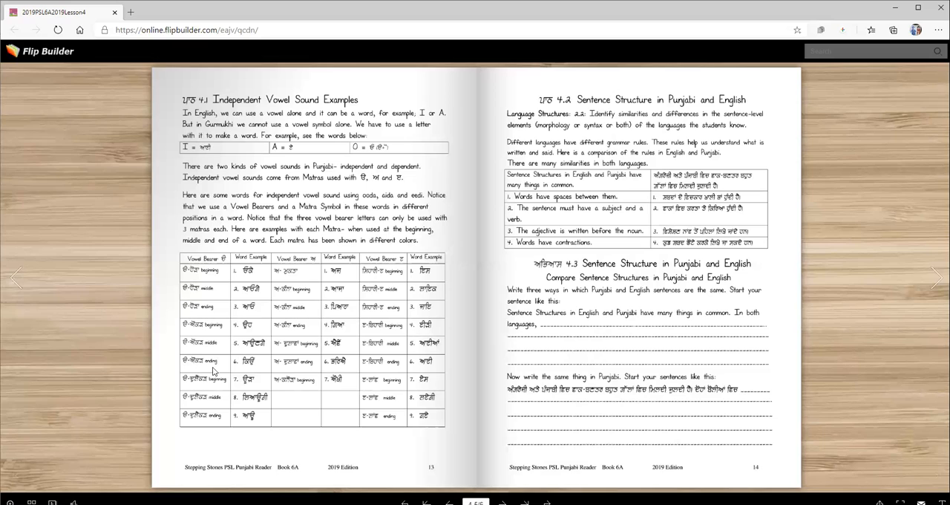
{"action": "mouse_move", "coordinate": [256, 372]}
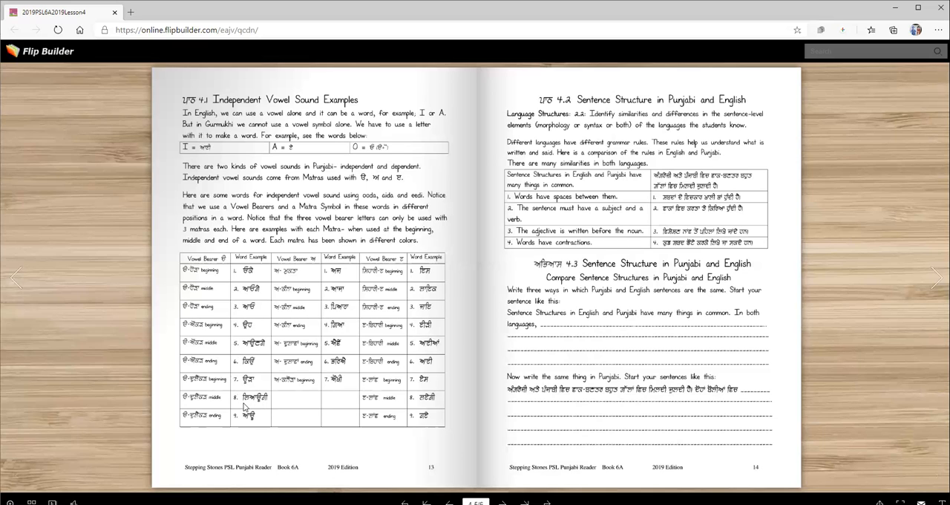
{"action": "mouse_move", "coordinate": [198, 429]}
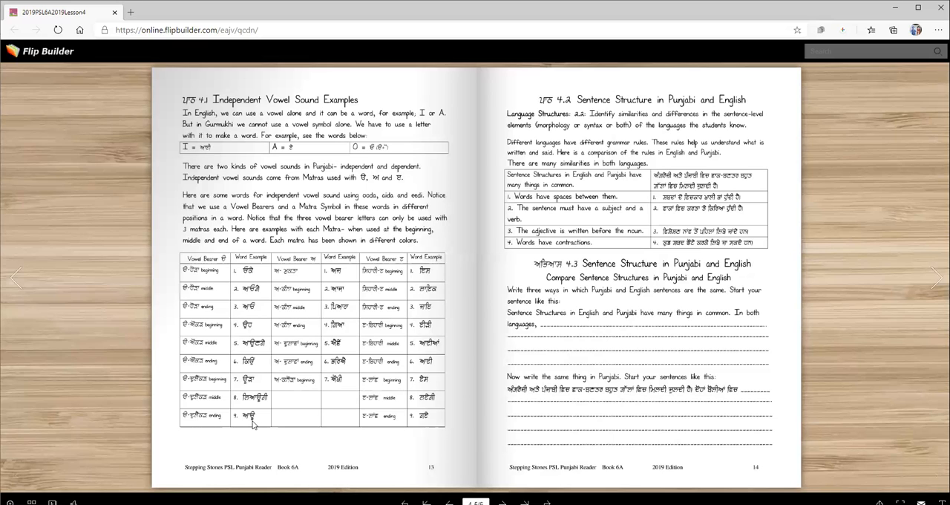
{"action": "mouse_move", "coordinate": [338, 368]}
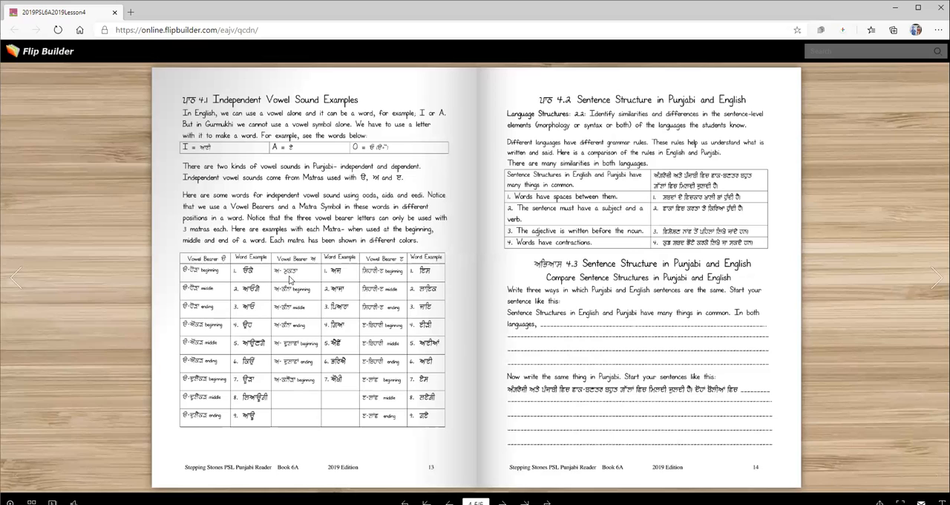
{"action": "mouse_move", "coordinate": [336, 279]}
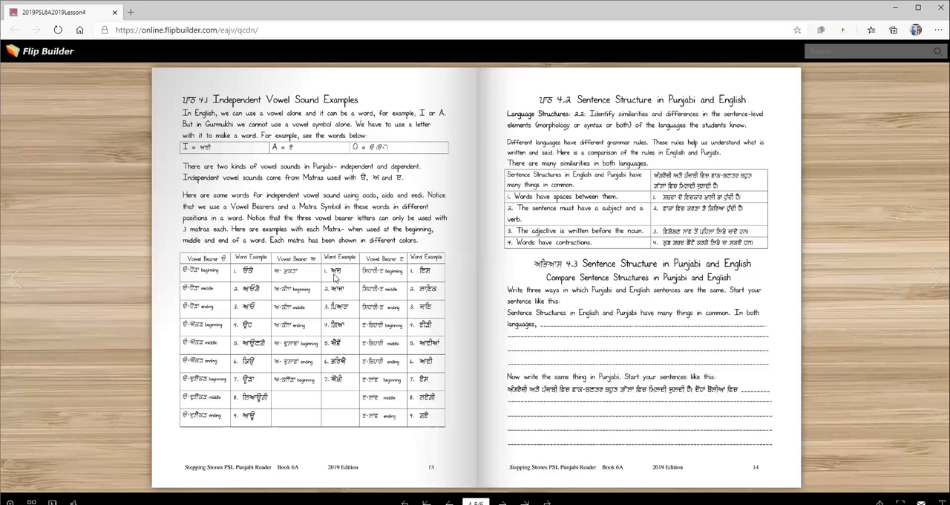
{"action": "mouse_move", "coordinate": [304, 295]}
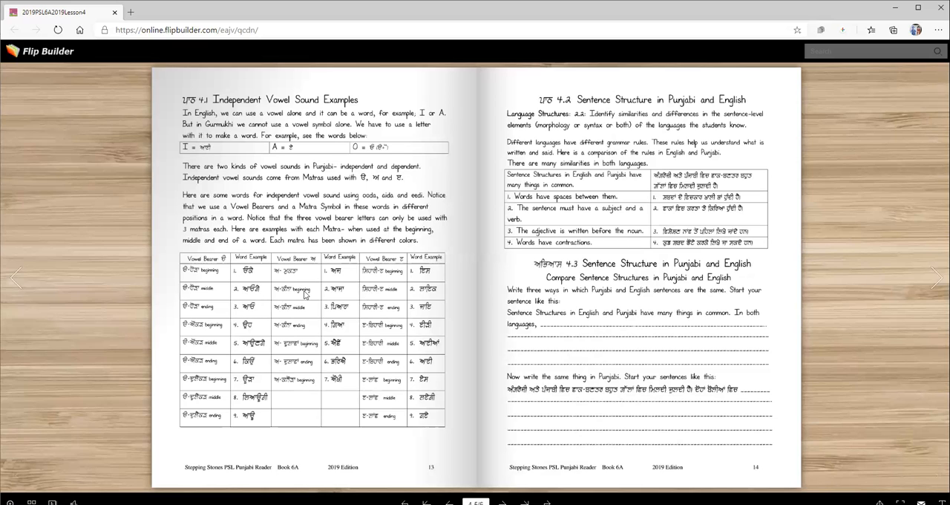
{"action": "mouse_move", "coordinate": [350, 295]}
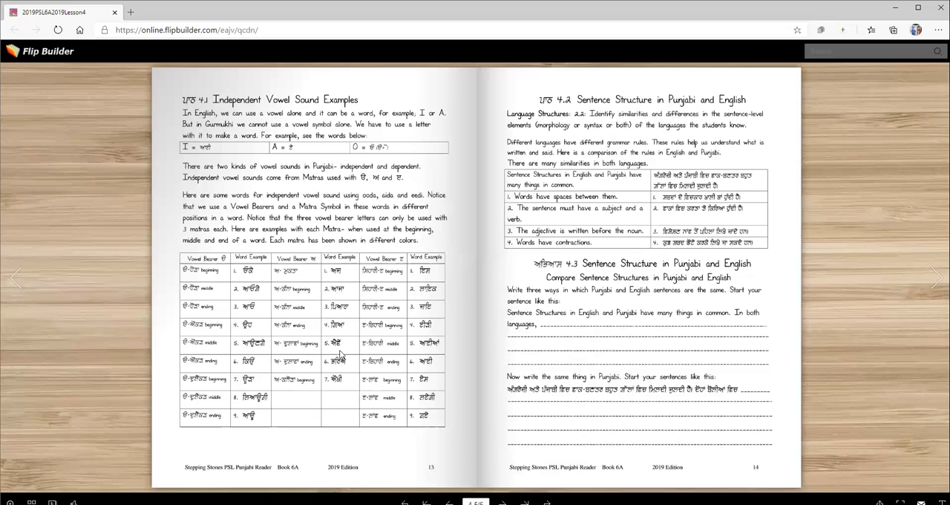
{"action": "mouse_move", "coordinate": [346, 362]}
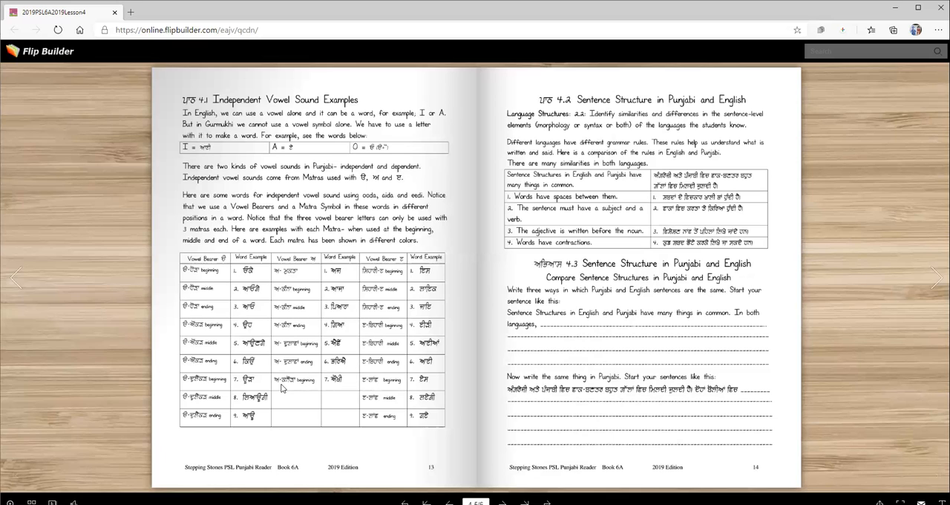
{"action": "mouse_move", "coordinate": [340, 385]}
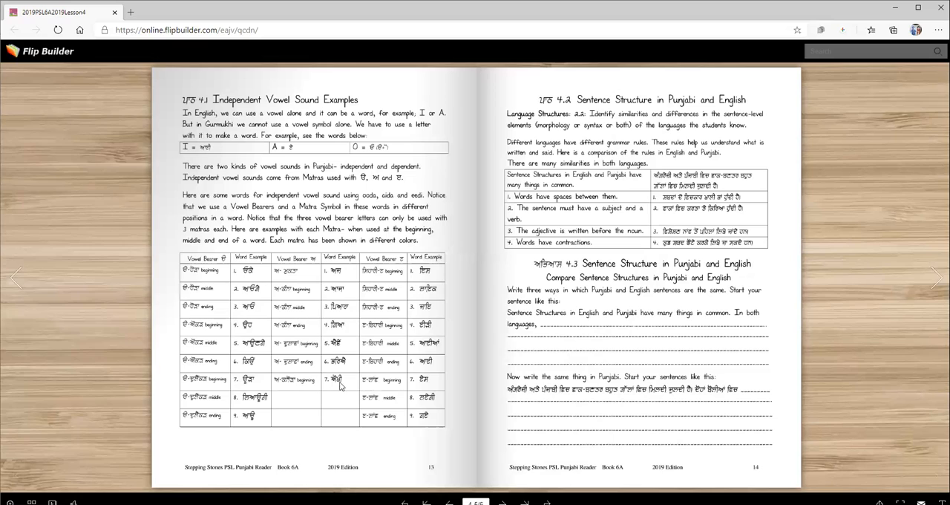
{"action": "mouse_move", "coordinate": [339, 384]}
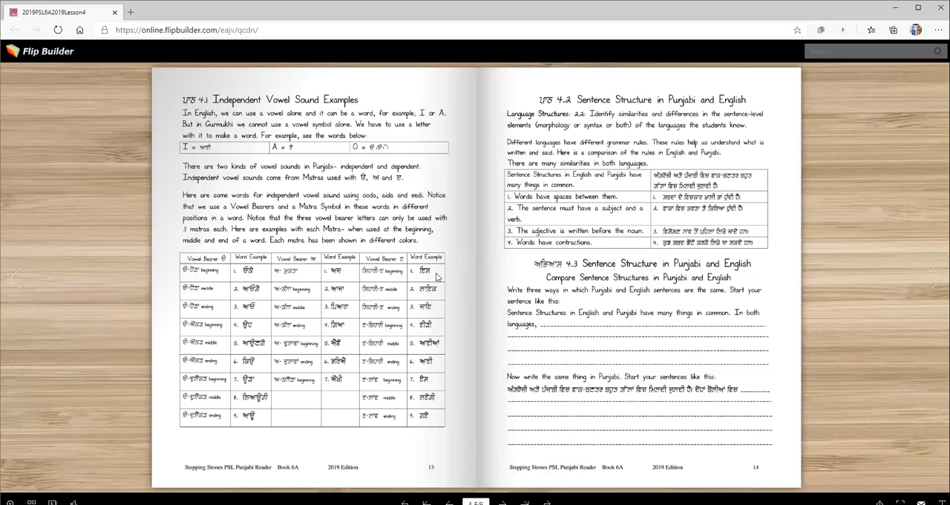
{"action": "mouse_move", "coordinate": [383, 297]}
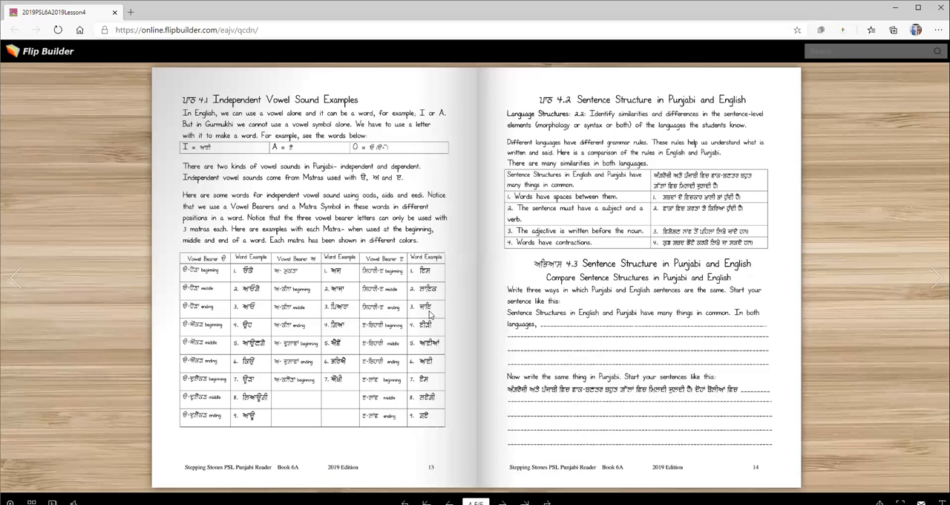
{"action": "mouse_move", "coordinate": [378, 337]}
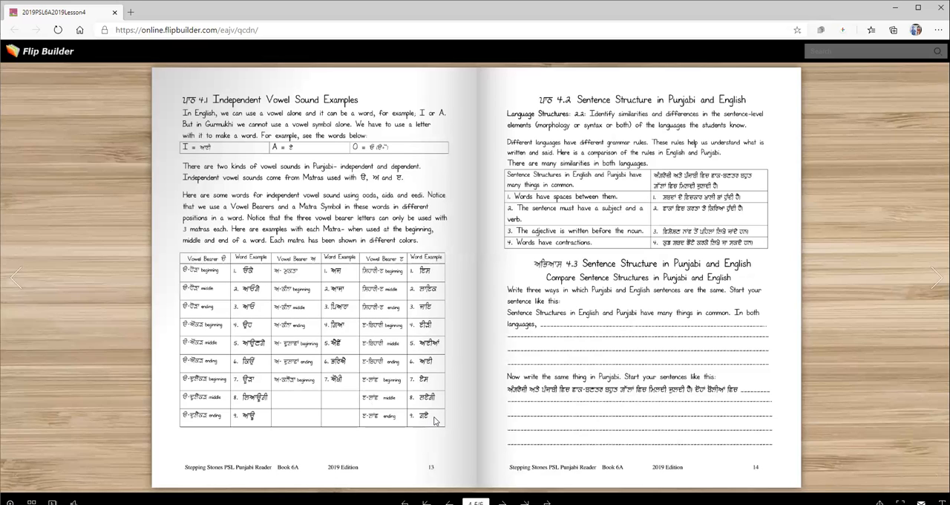
{"action": "mouse_move", "coordinate": [397, 413]}
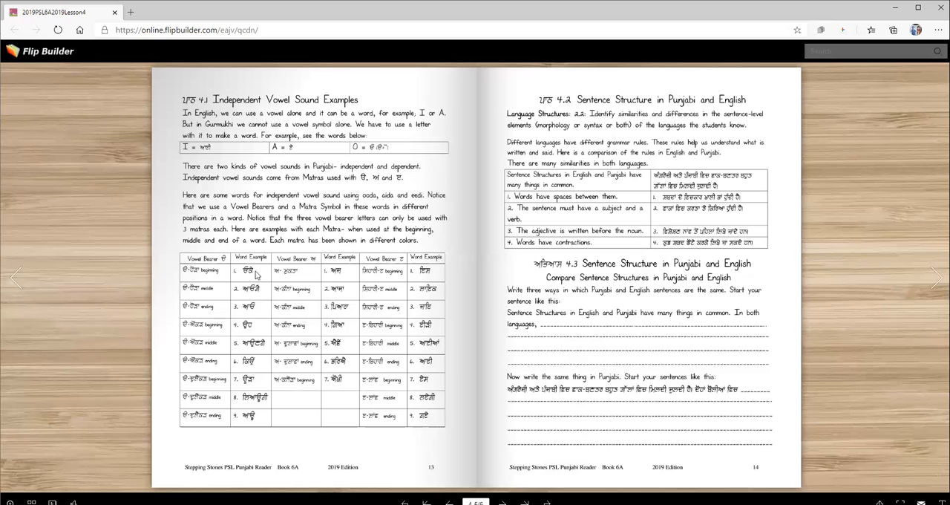
{"action": "mouse_move", "coordinate": [265, 309]}
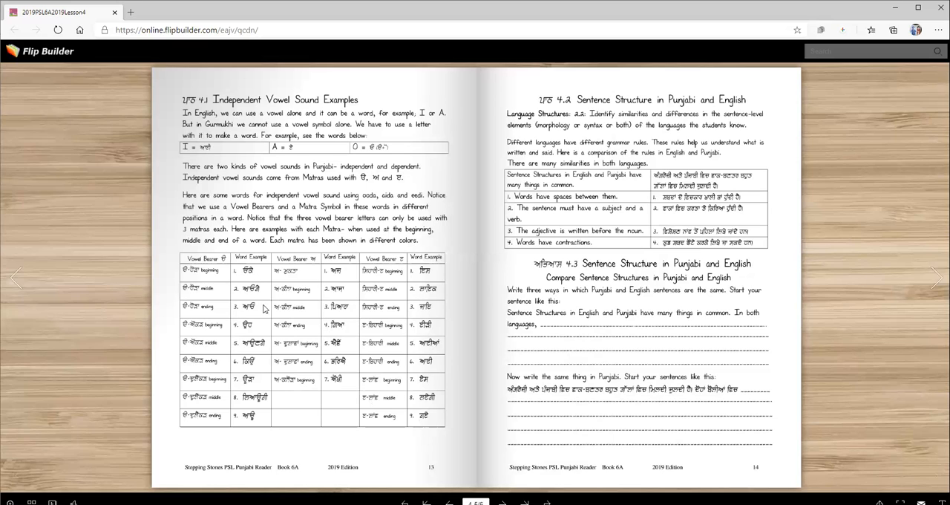
{"action": "mouse_move", "coordinate": [256, 337]}
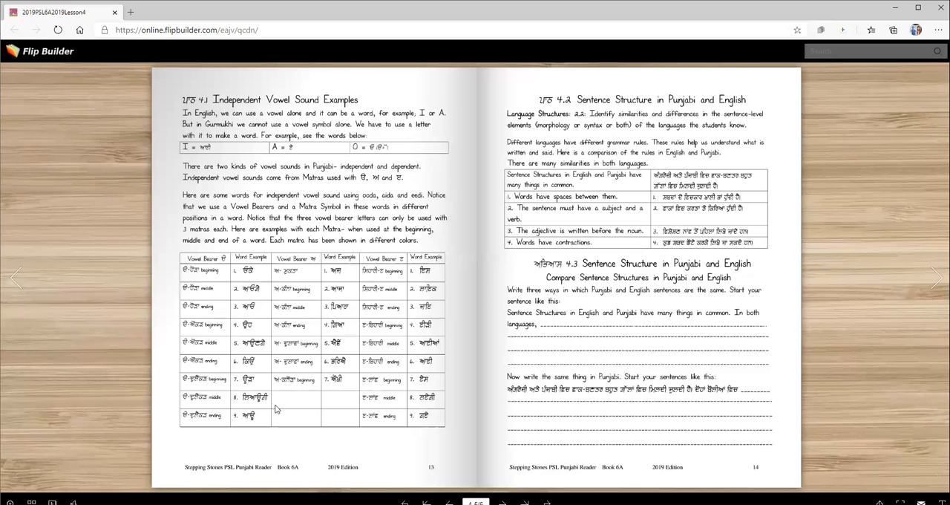
{"action": "mouse_move", "coordinate": [260, 433]}
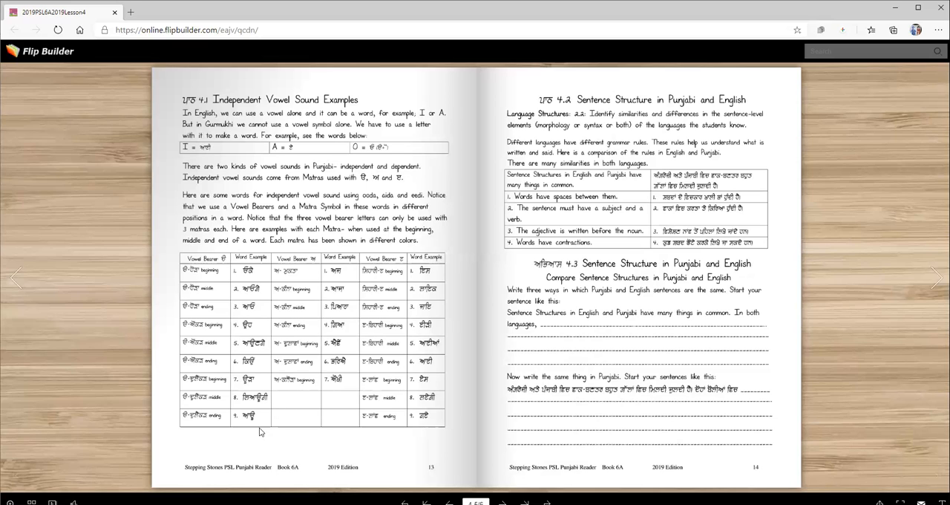
{"action": "mouse_move", "coordinate": [345, 277]}
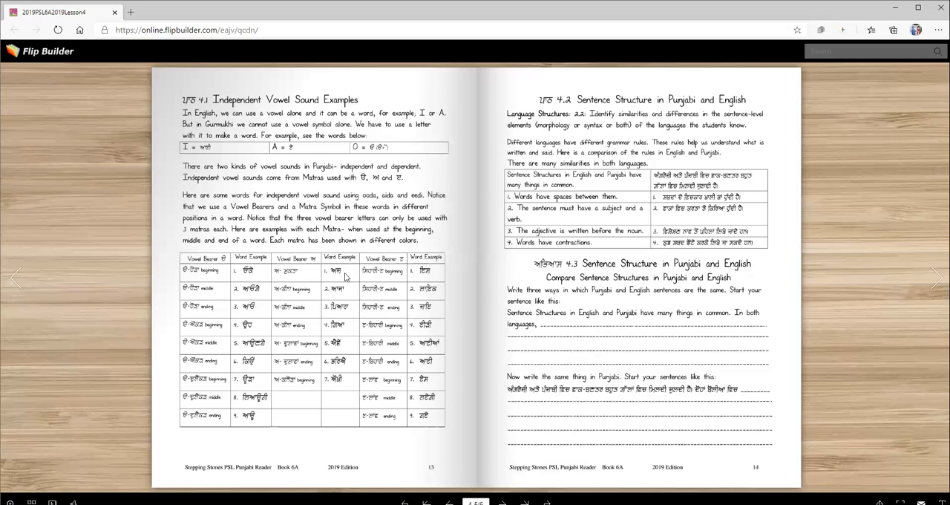
{"action": "mouse_move", "coordinate": [349, 297]}
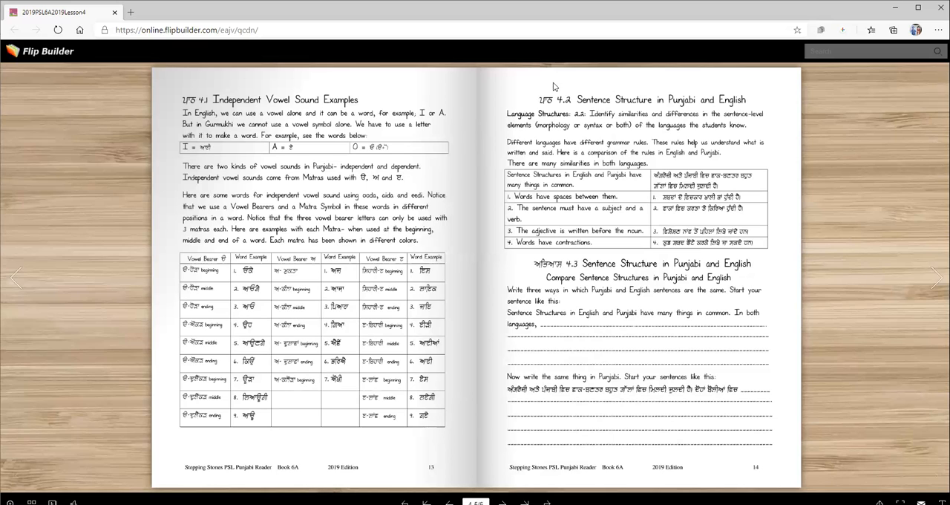
{"action": "mouse_move", "coordinate": [624, 120]}
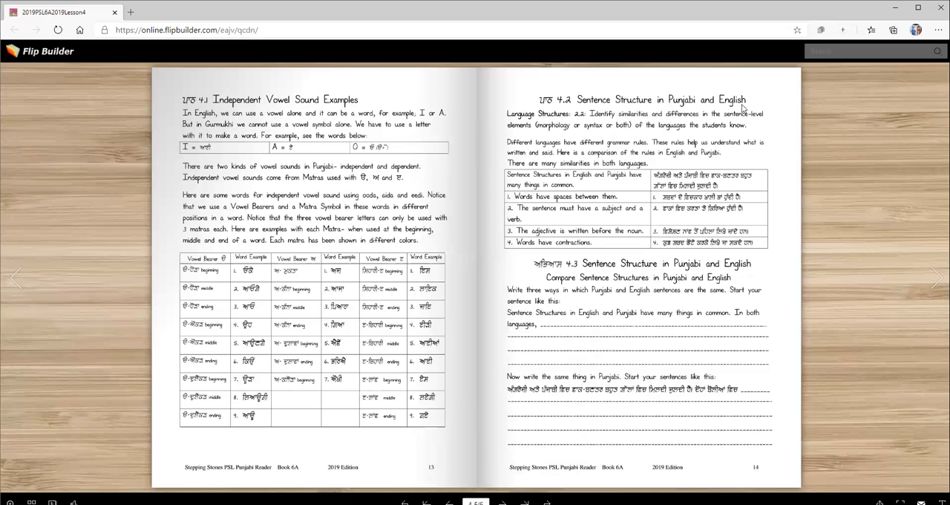
{"action": "mouse_move", "coordinate": [532, 148]}
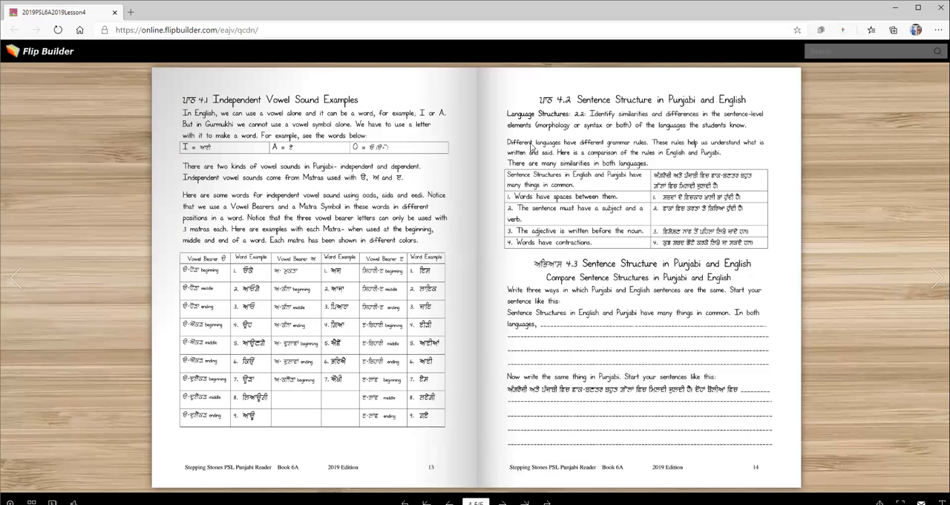
{"action": "mouse_move", "coordinate": [672, 124]}
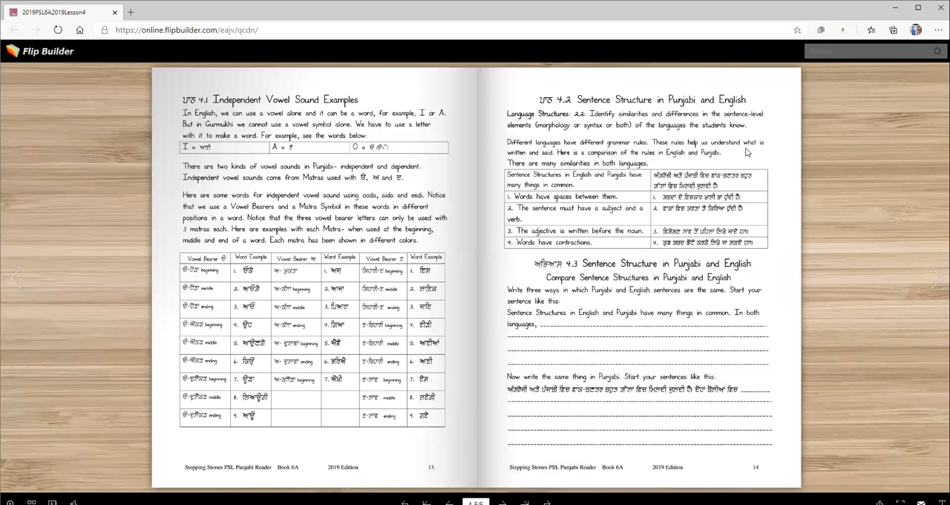
{"action": "mouse_move", "coordinate": [529, 167]}
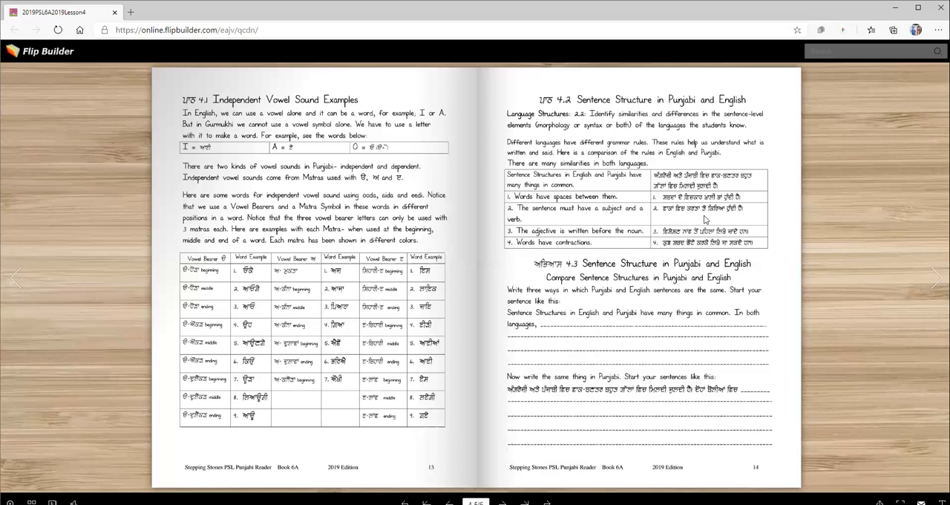
{"action": "mouse_move", "coordinate": [746, 215]}
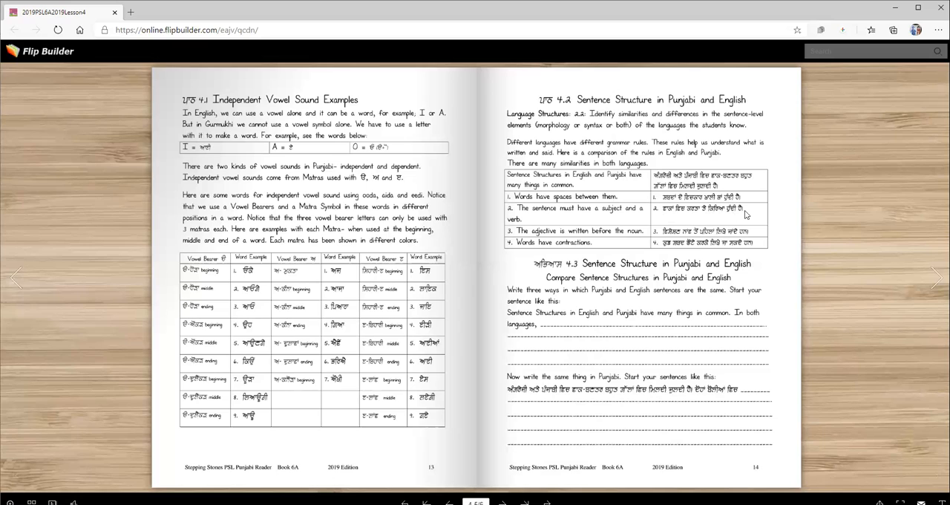
{"action": "mouse_move", "coordinate": [718, 214]}
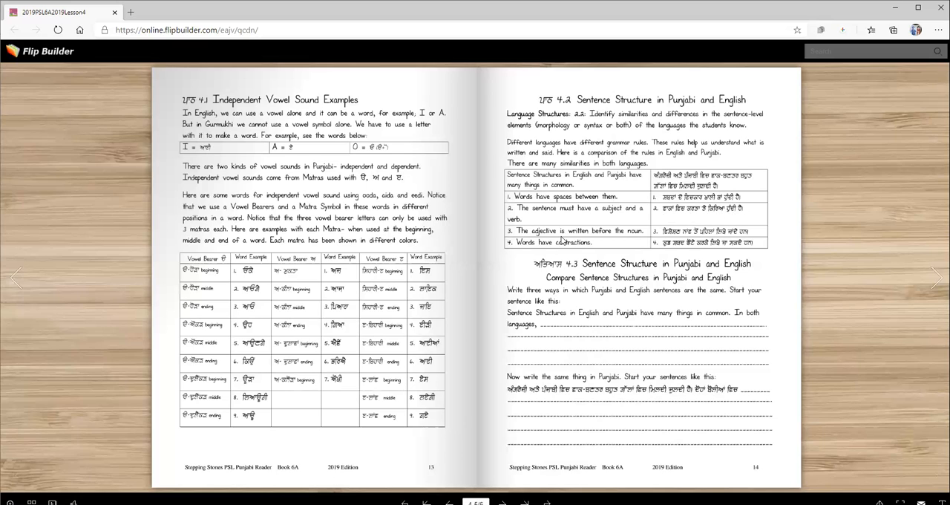
{"action": "mouse_move", "coordinate": [639, 238]}
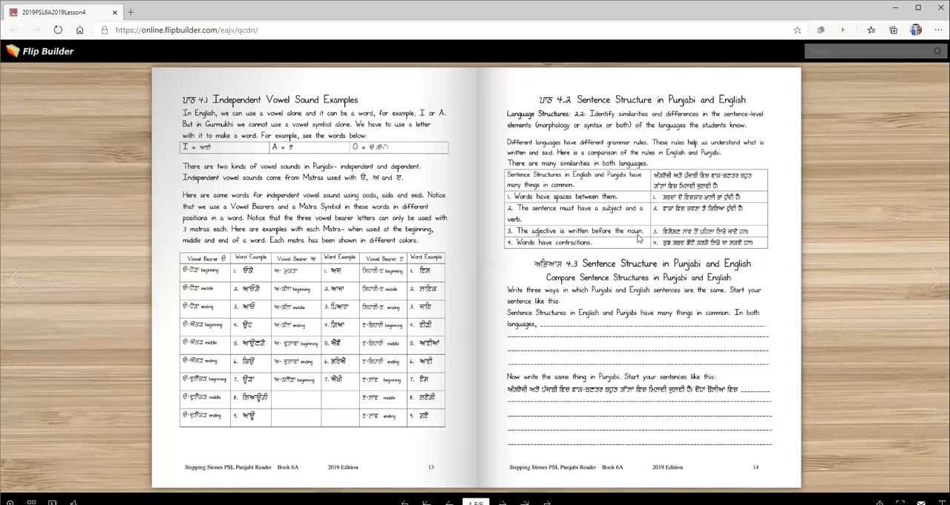
{"action": "mouse_move", "coordinate": [686, 241]}
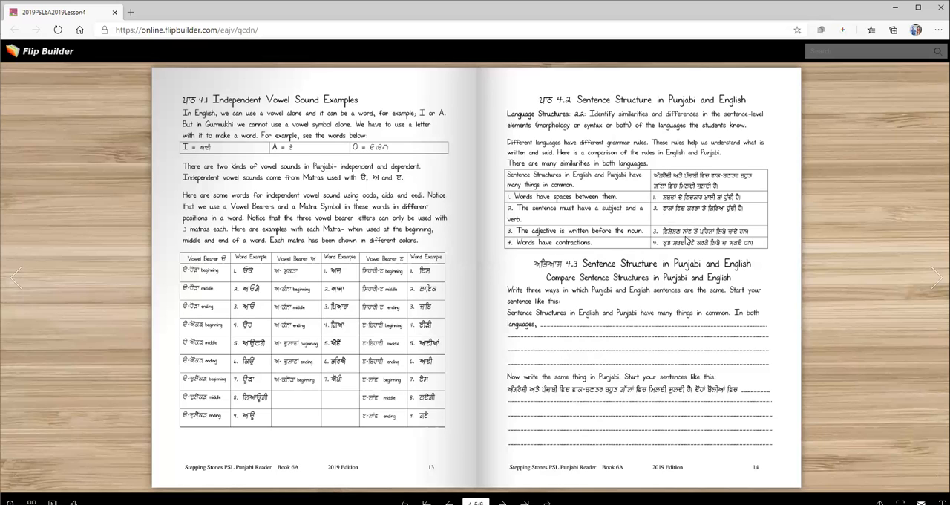
{"action": "mouse_move", "coordinate": [756, 236]}
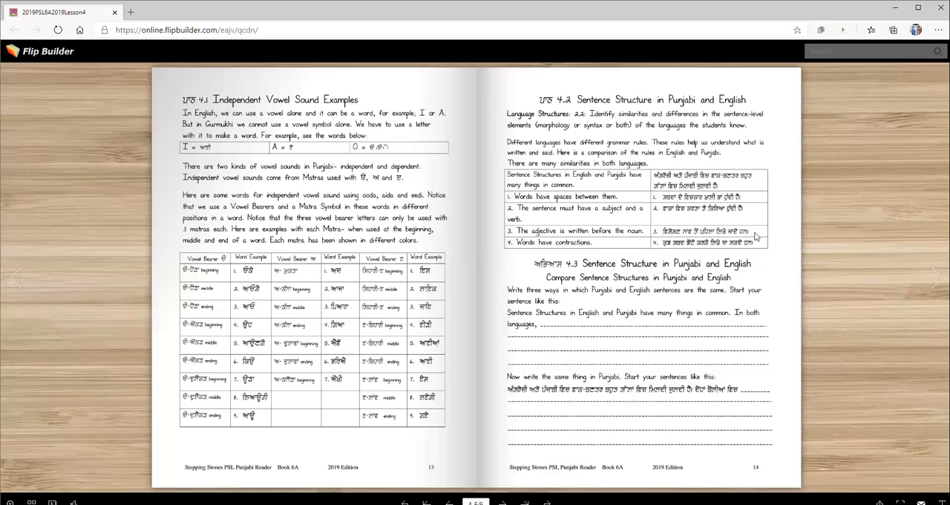
{"action": "mouse_move", "coordinate": [526, 251]}
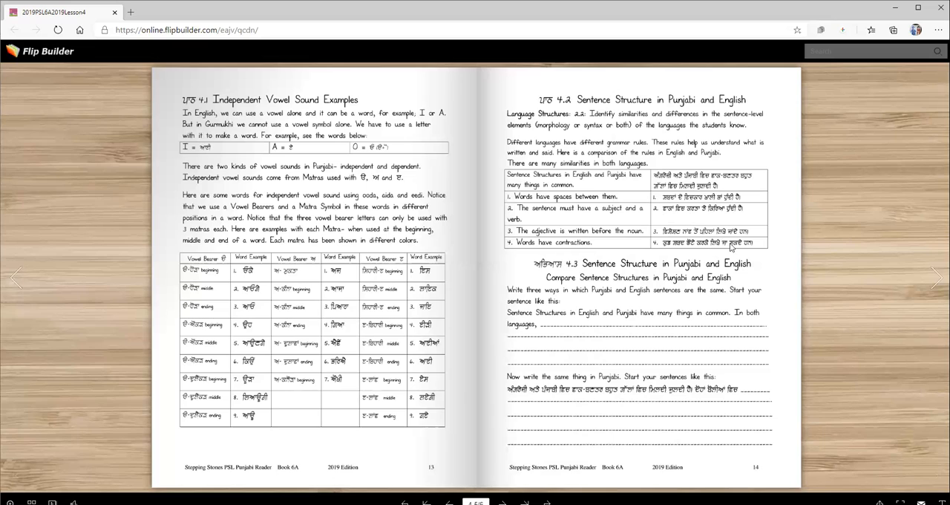
{"action": "mouse_move", "coordinate": [662, 257]}
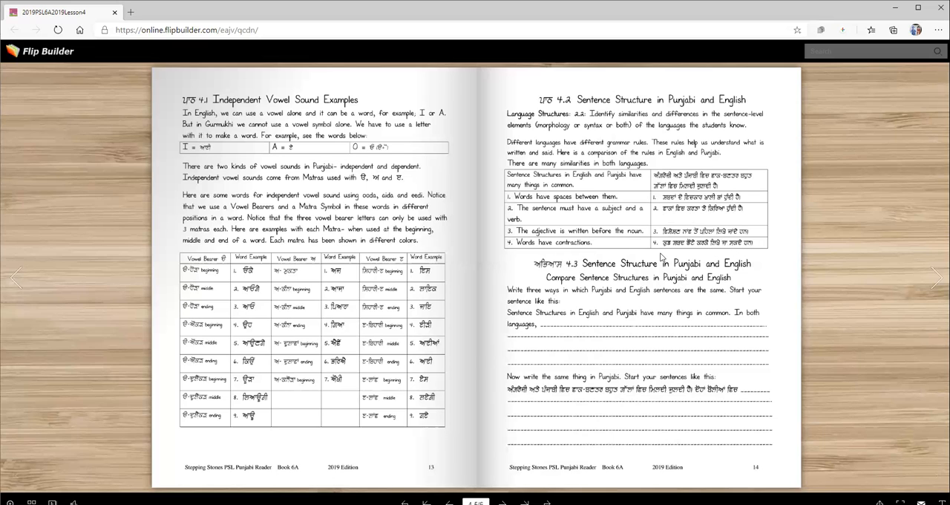
{"action": "mouse_move", "coordinate": [566, 291]}
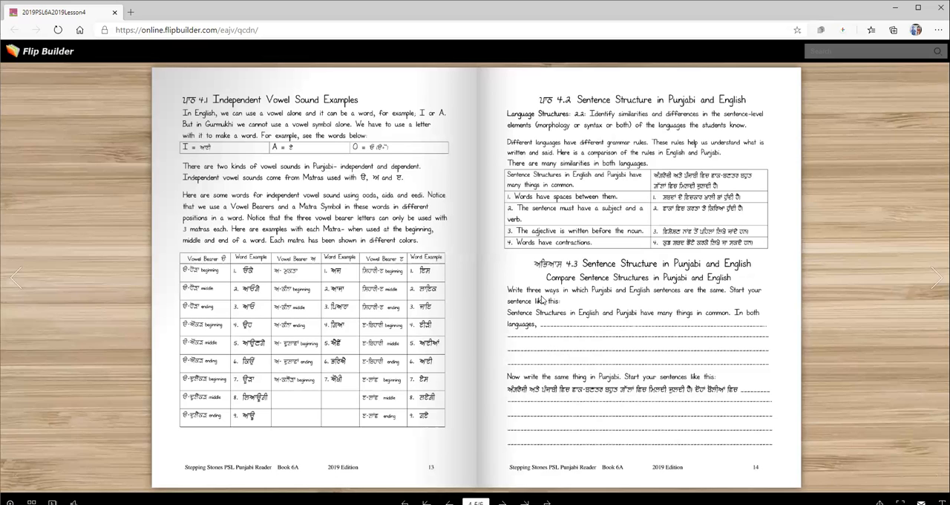
{"action": "mouse_move", "coordinate": [711, 299]}
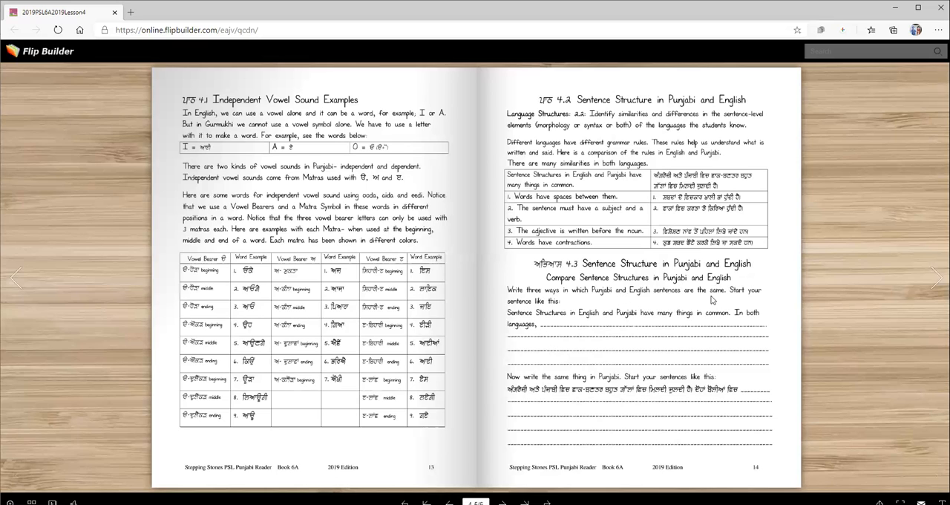
{"action": "mouse_move", "coordinate": [542, 307]}
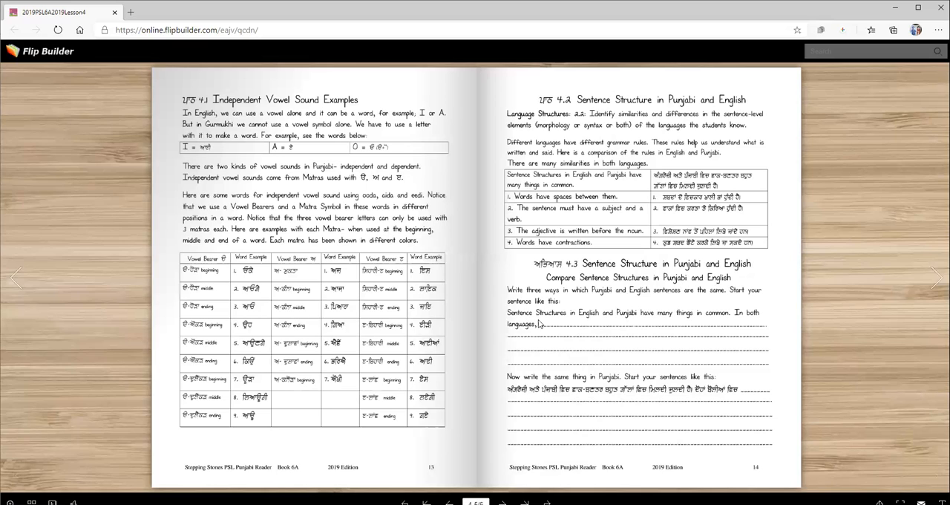
{"action": "mouse_move", "coordinate": [726, 326]}
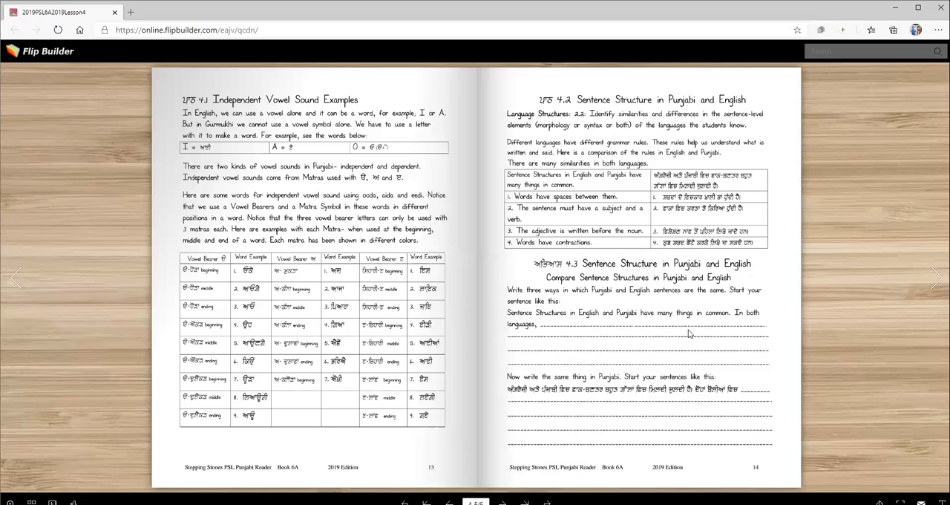
{"action": "mouse_move", "coordinate": [745, 334]}
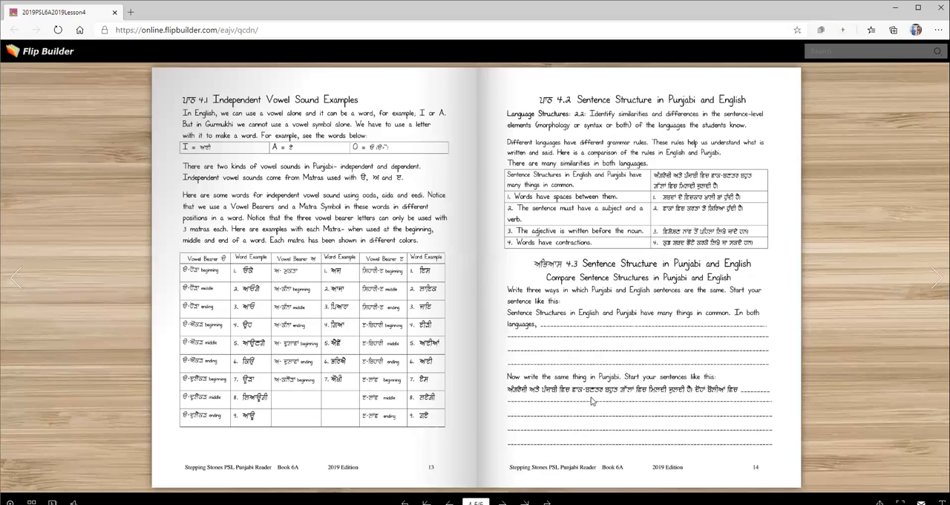
{"action": "mouse_move", "coordinate": [663, 402]}
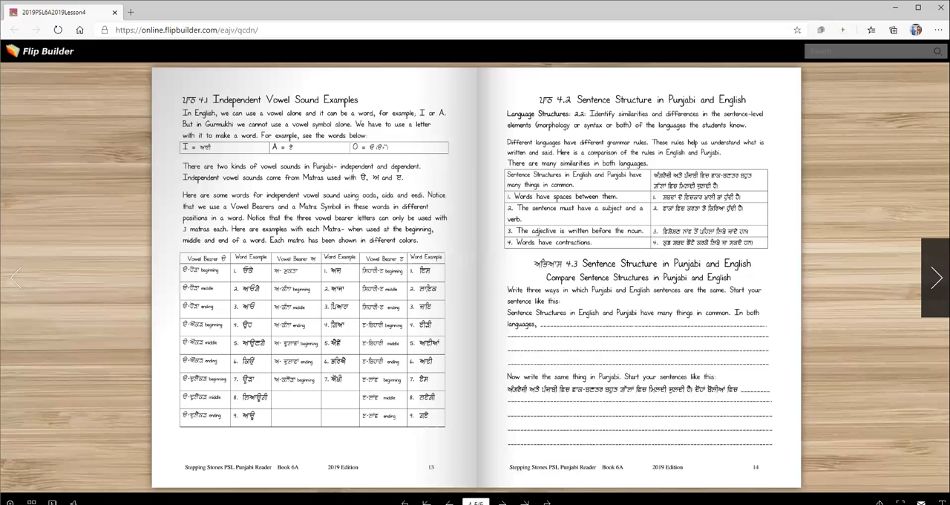
- Flip forward to page 15 with the Independent Vowel Sound Sentences homework table
{"action": "left_click", "coordinate": [936, 277]}
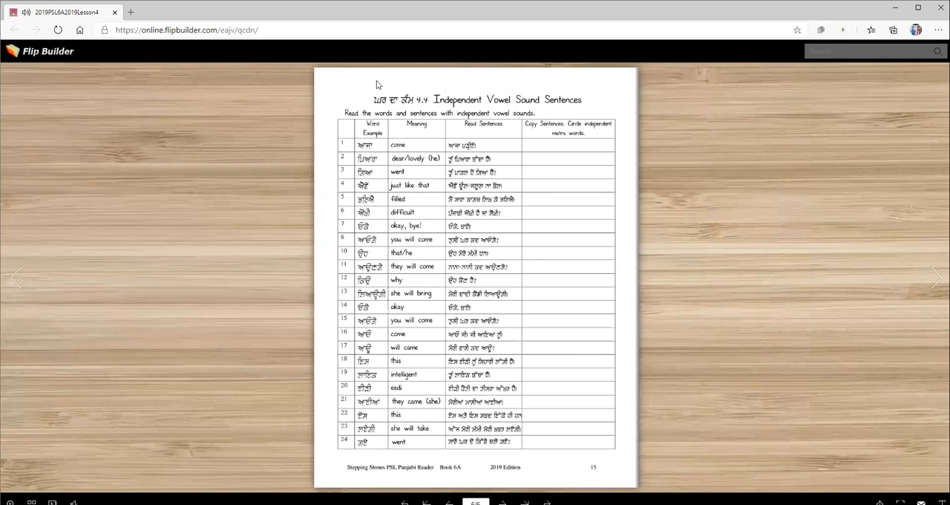
{"action": "mouse_move", "coordinate": [380, 223]}
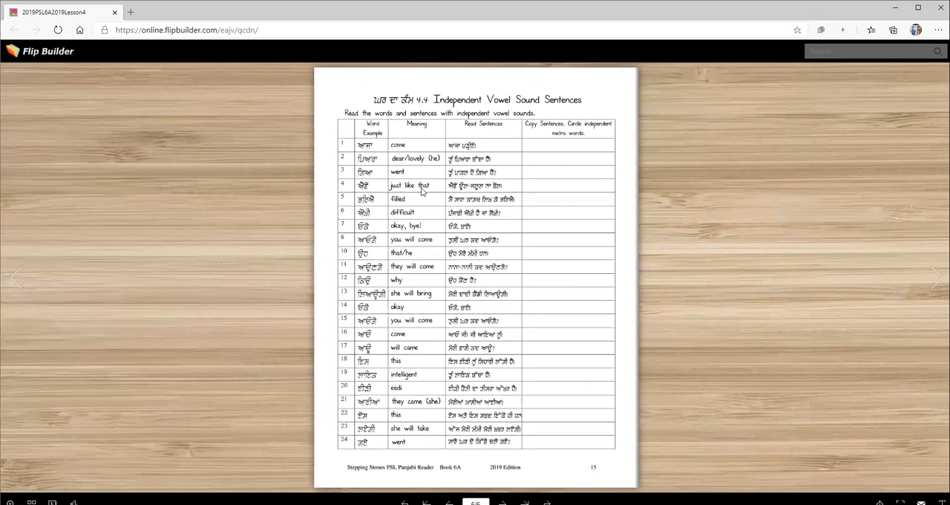
{"action": "mouse_move", "coordinate": [490, 193]}
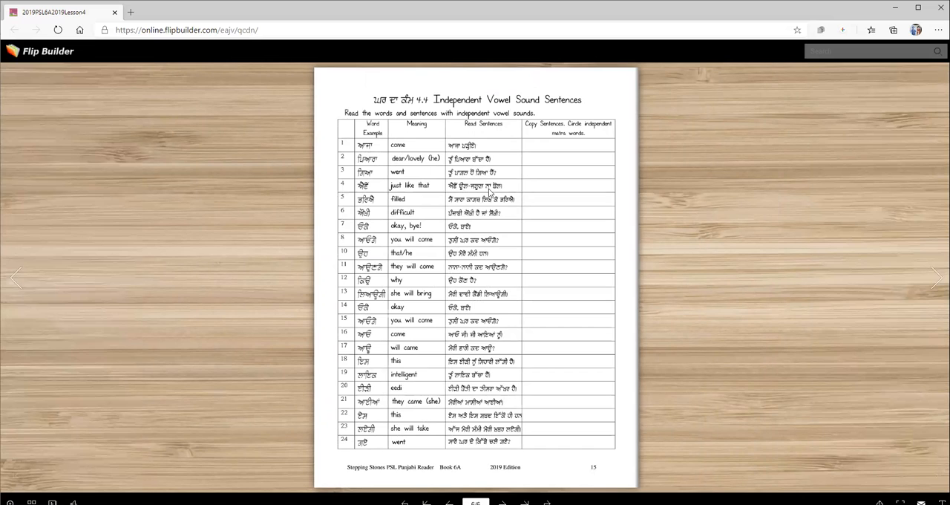
{"action": "mouse_move", "coordinate": [425, 119]}
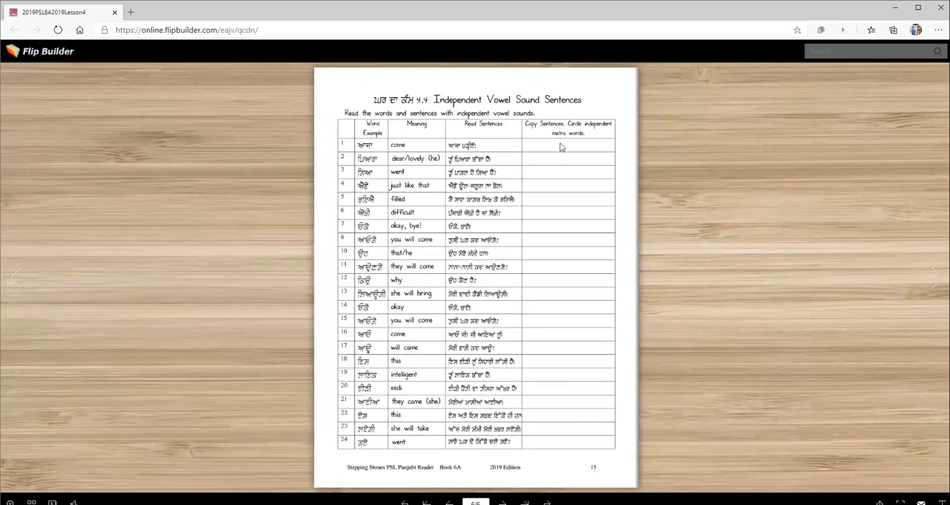
{"action": "mouse_move", "coordinate": [367, 145]}
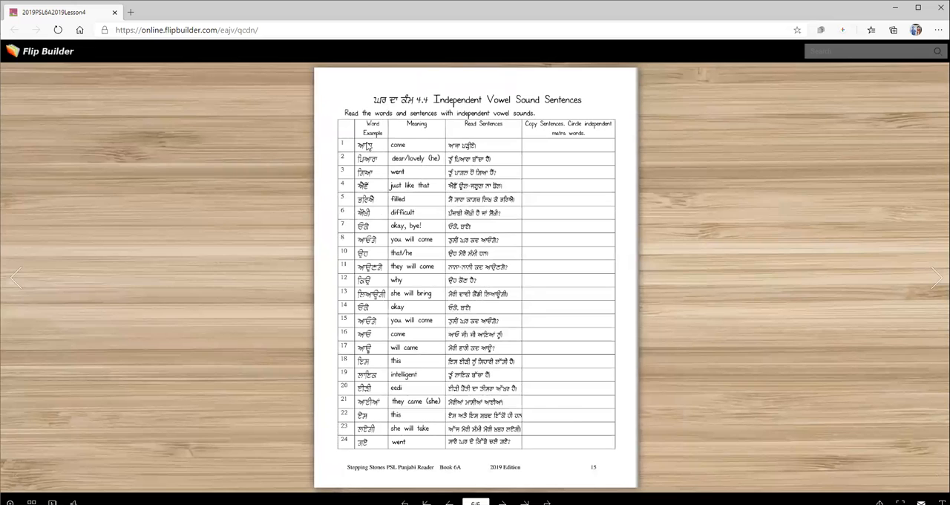